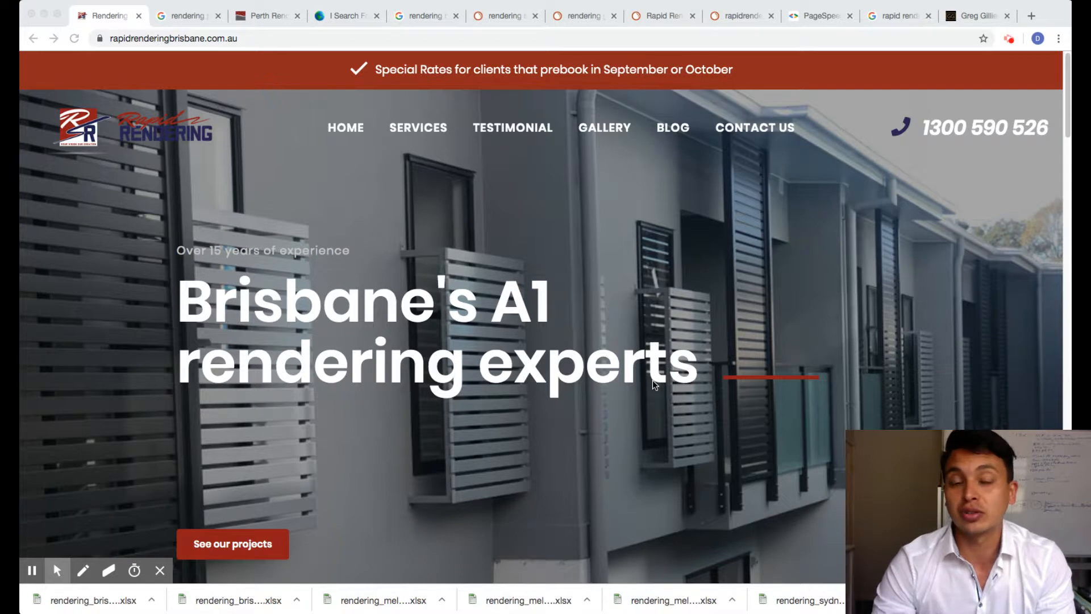
mouse_move(528, 289)
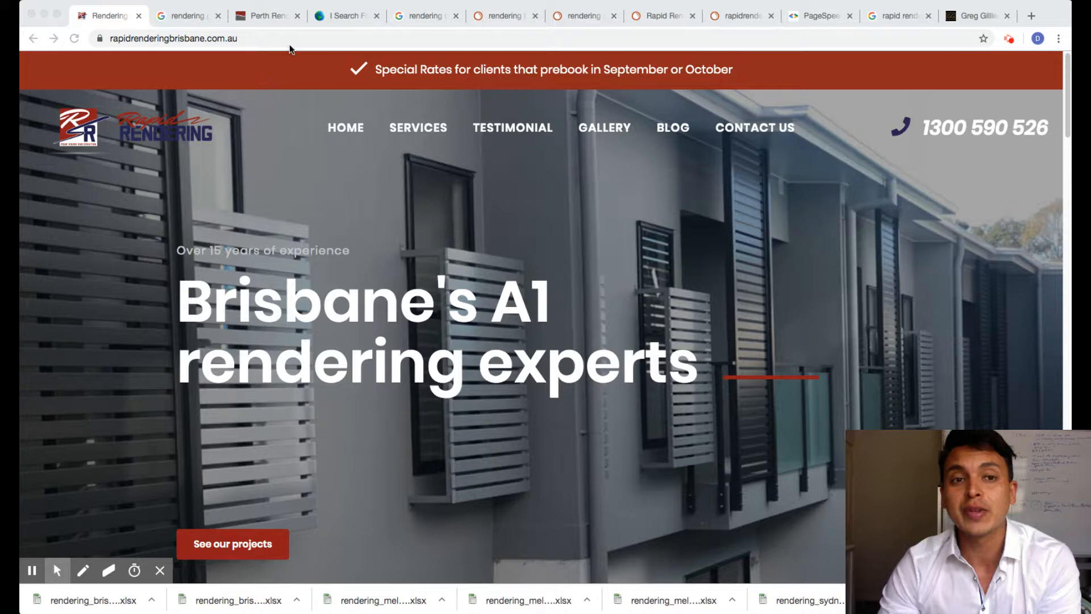
Switch from the Rapid Rendering homepage to the Google results for 'rendering perth'.
click(188, 15)
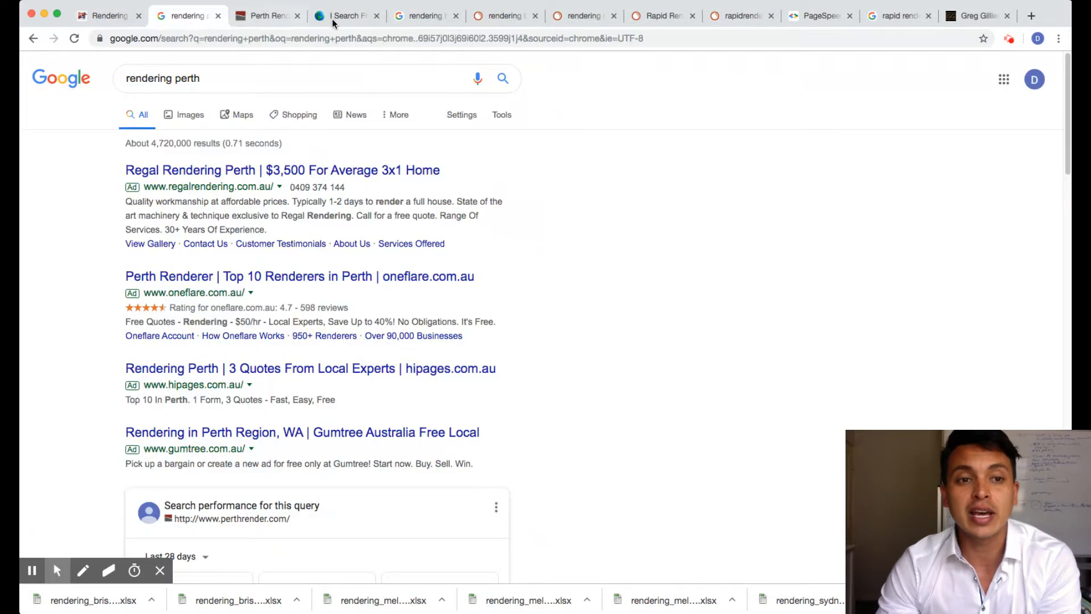
Show the 'rendering brisbane' results and scroll past the Rapid Rendering ad, map pack and organic listings.
click(426, 15)
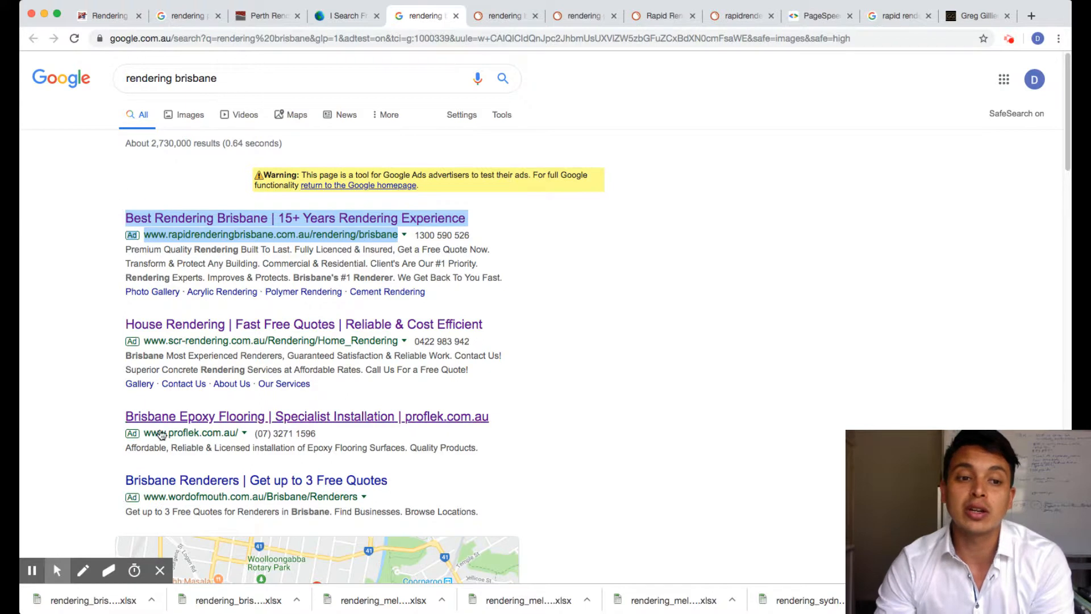
mouse_move(221, 292)
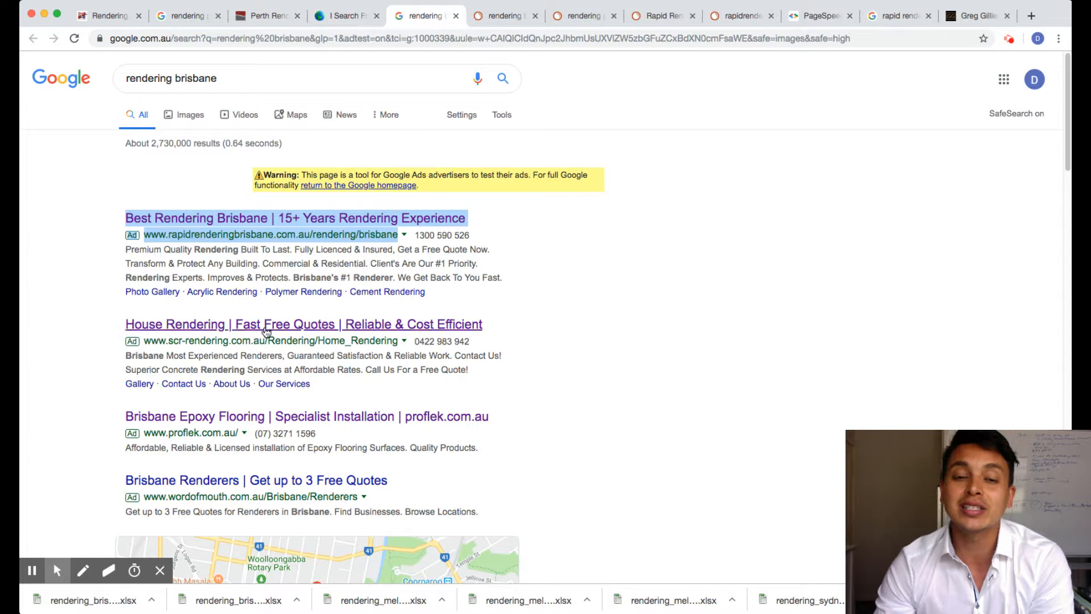
scroll(down, 3)
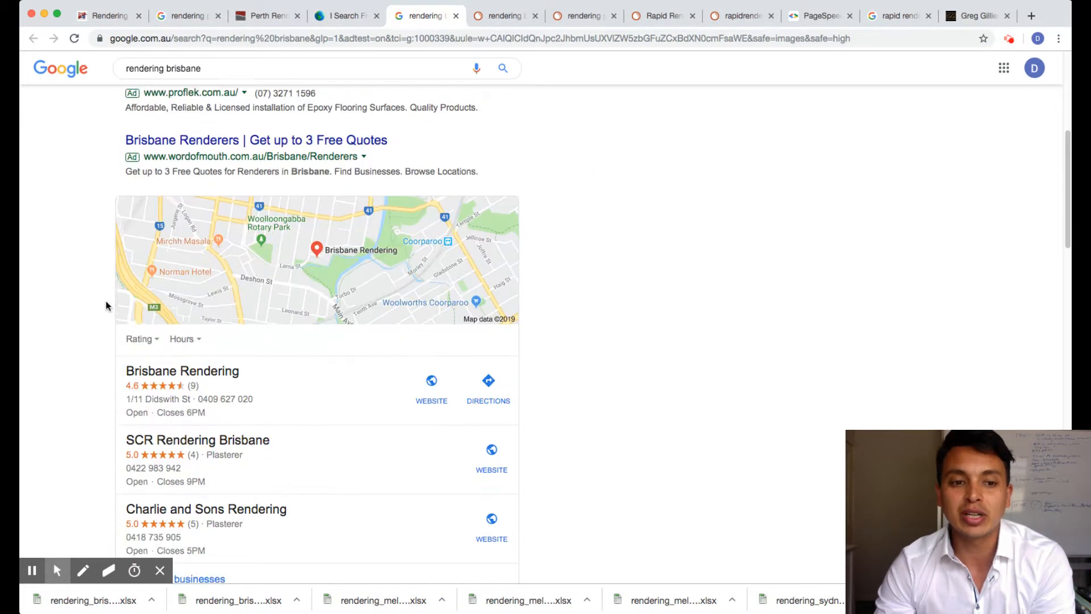
scroll(down, 3)
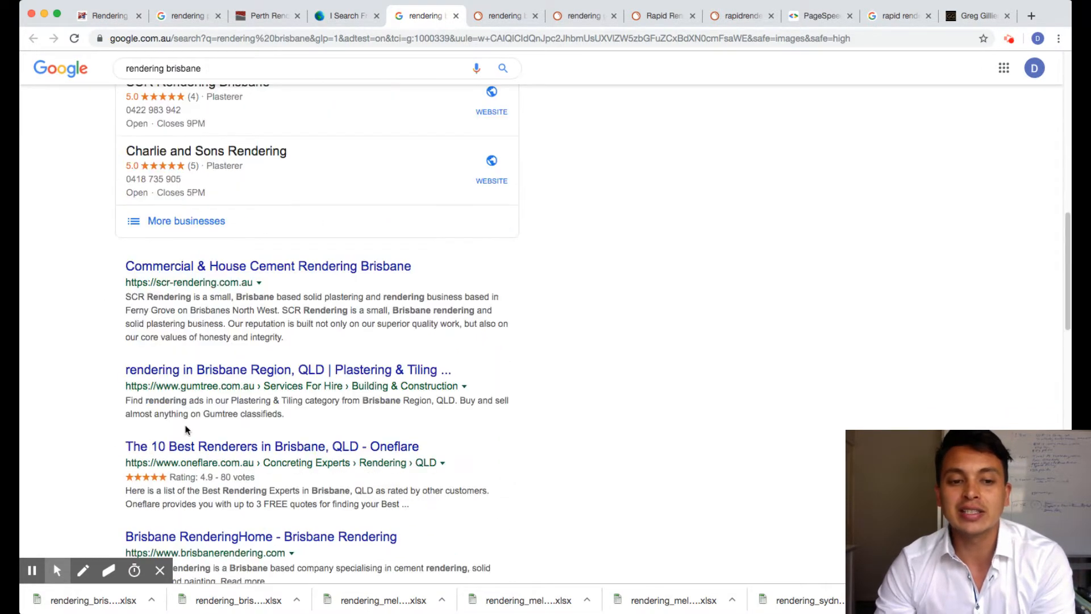
mouse_move(89, 281)
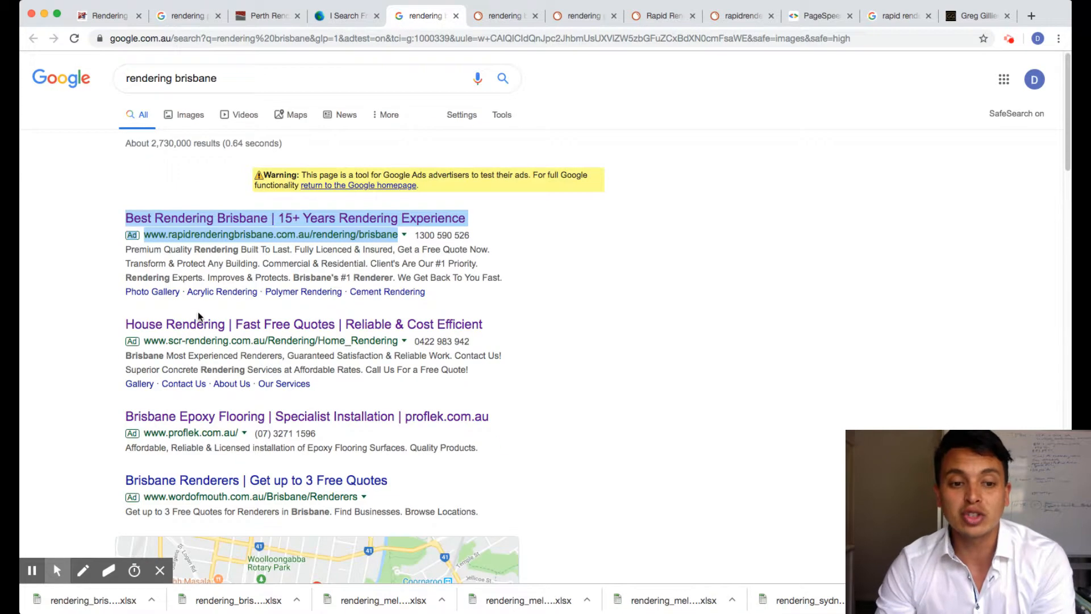
scroll(down, 3)
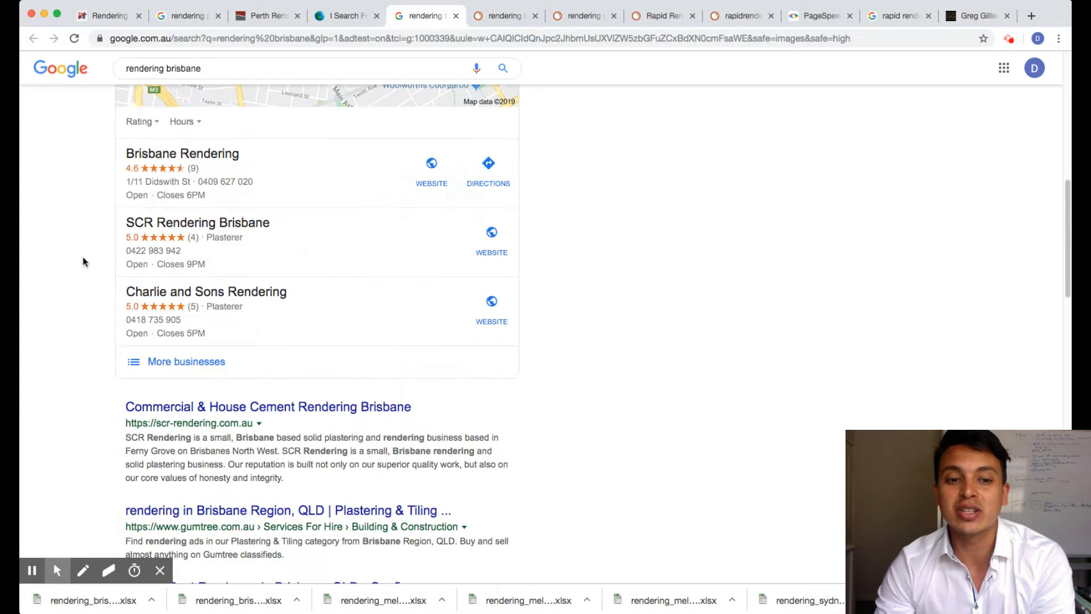
Show the 'rendering perth' results and scroll through Perth Render's performance card, map listing and organic result.
click(186, 15)
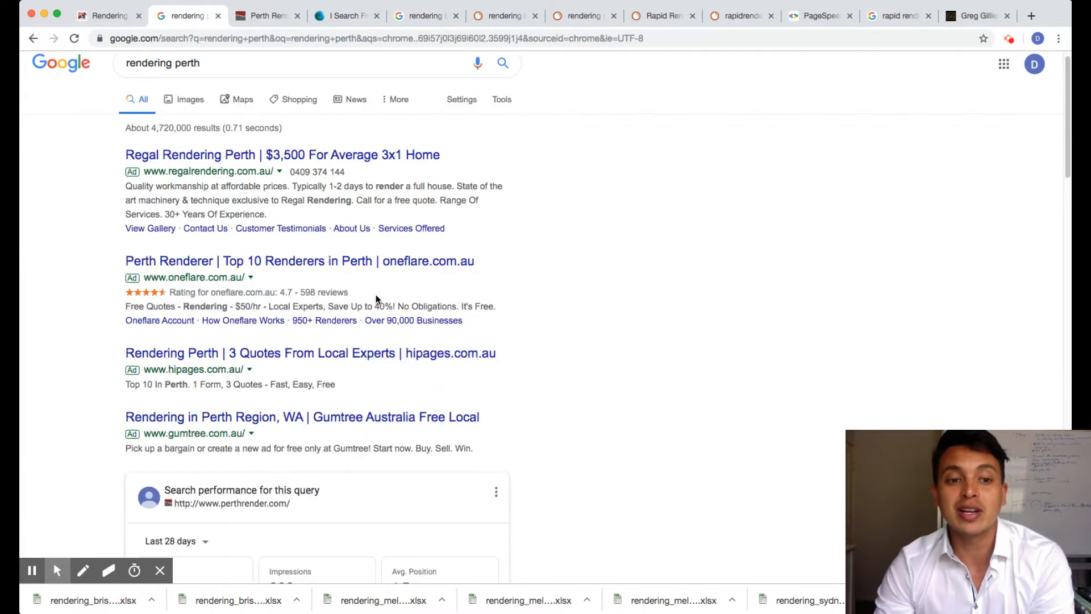
mouse_move(108, 305)
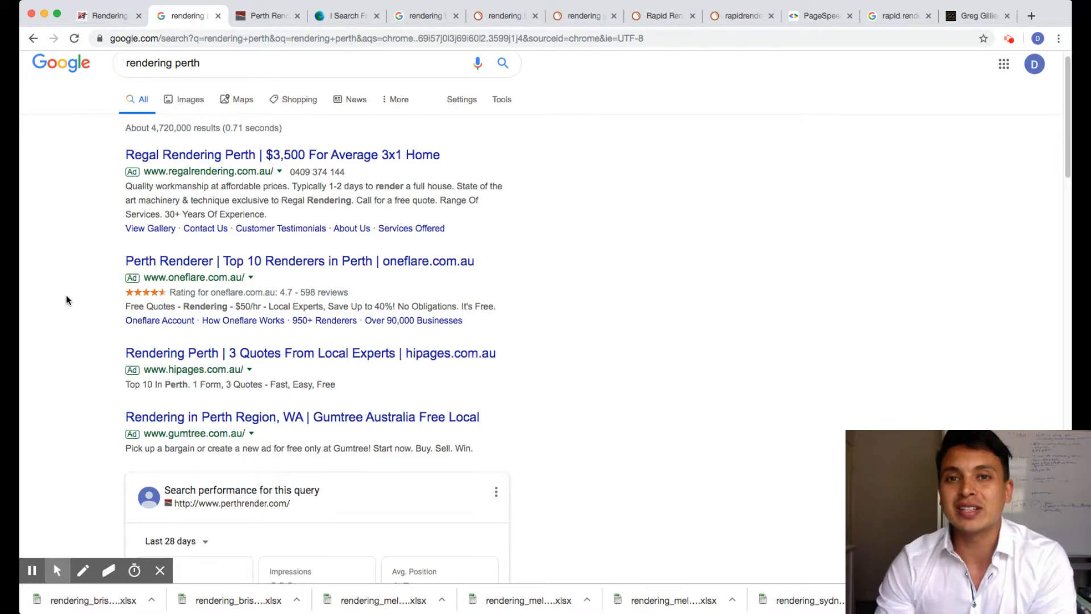
scroll(down, 3)
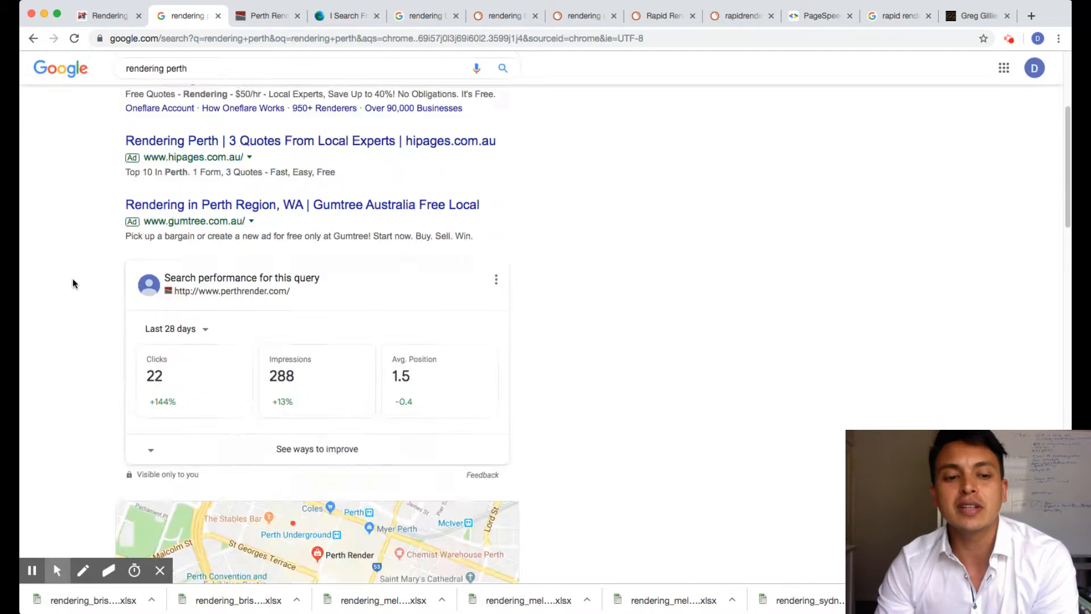
scroll(down, 3)
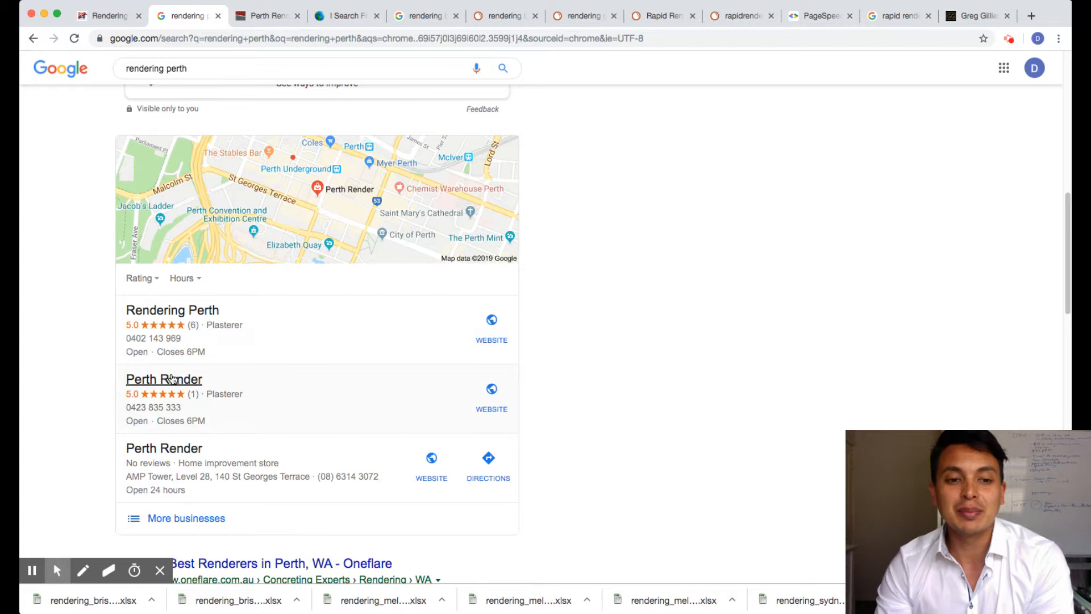
scroll(down, 3)
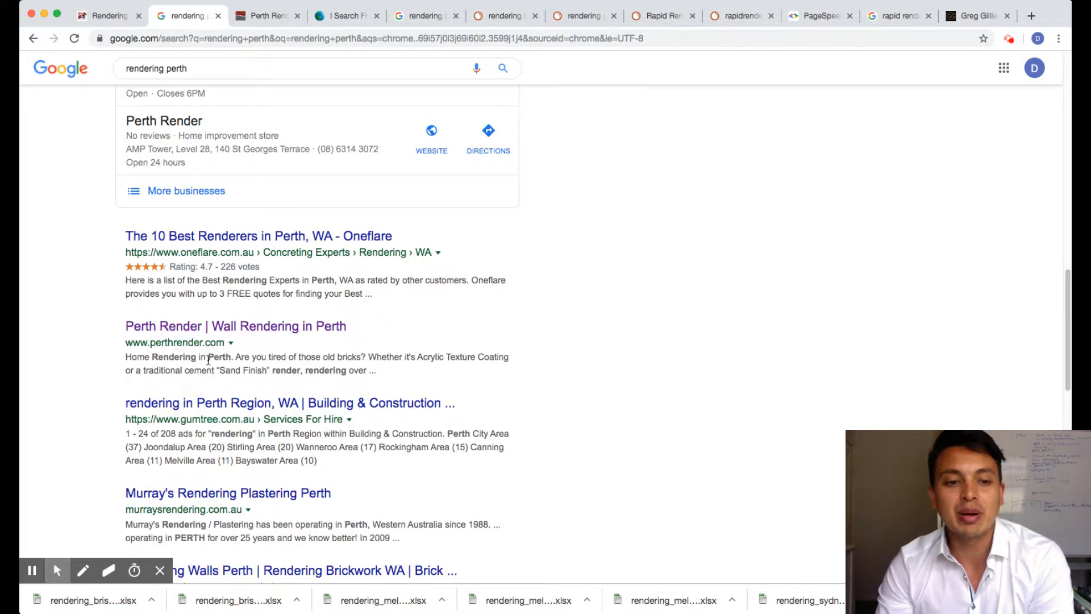
Review the Perth Render homepage briefly, then switch back to the Rapid Rendering site.
click(263, 15)
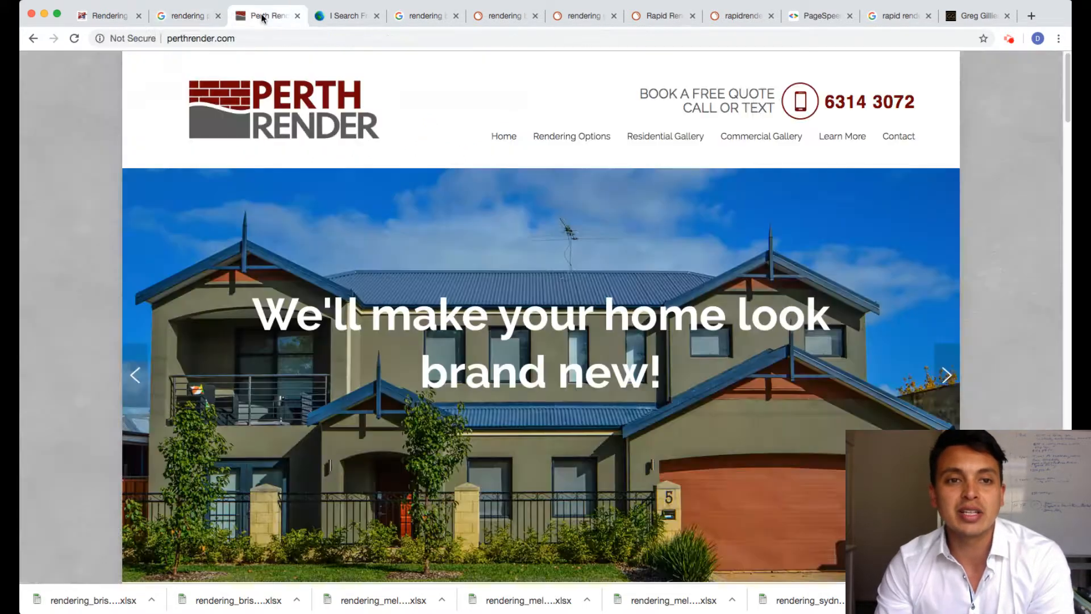
scroll(down, 3)
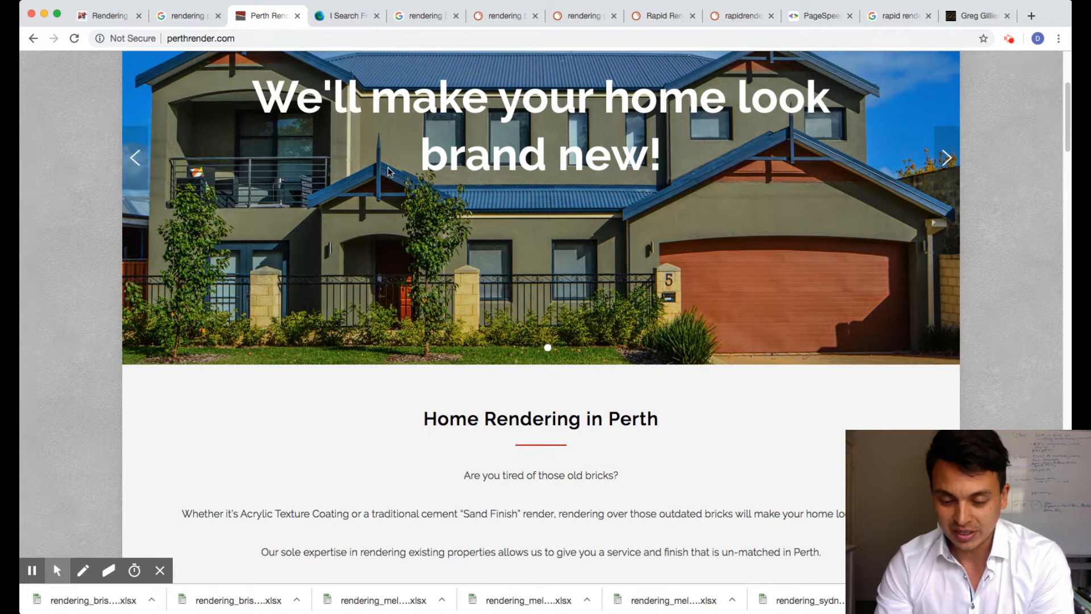
scroll(up, 3)
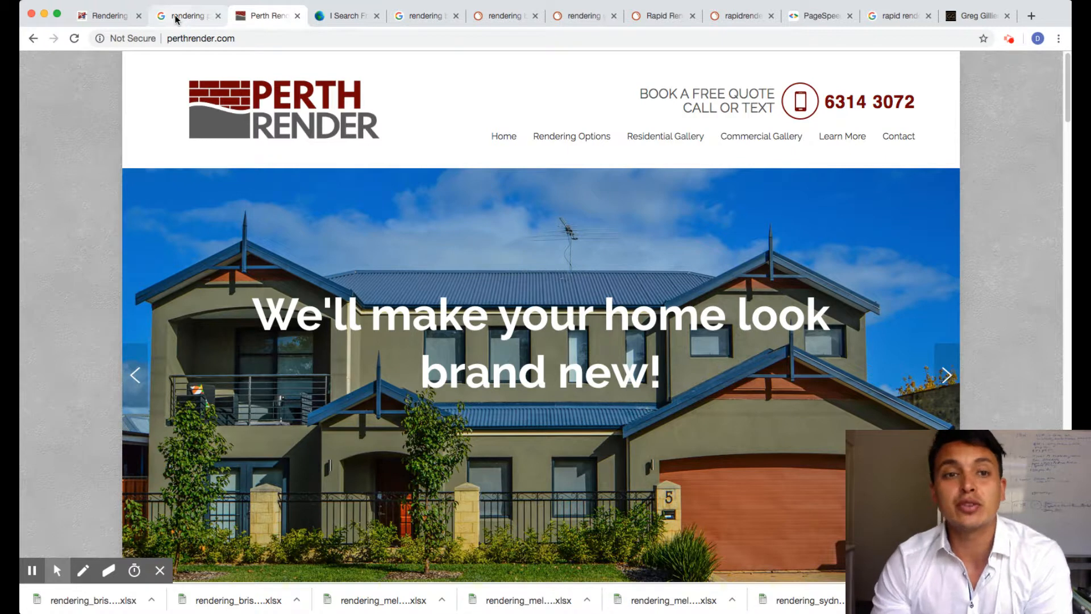
click(187, 15)
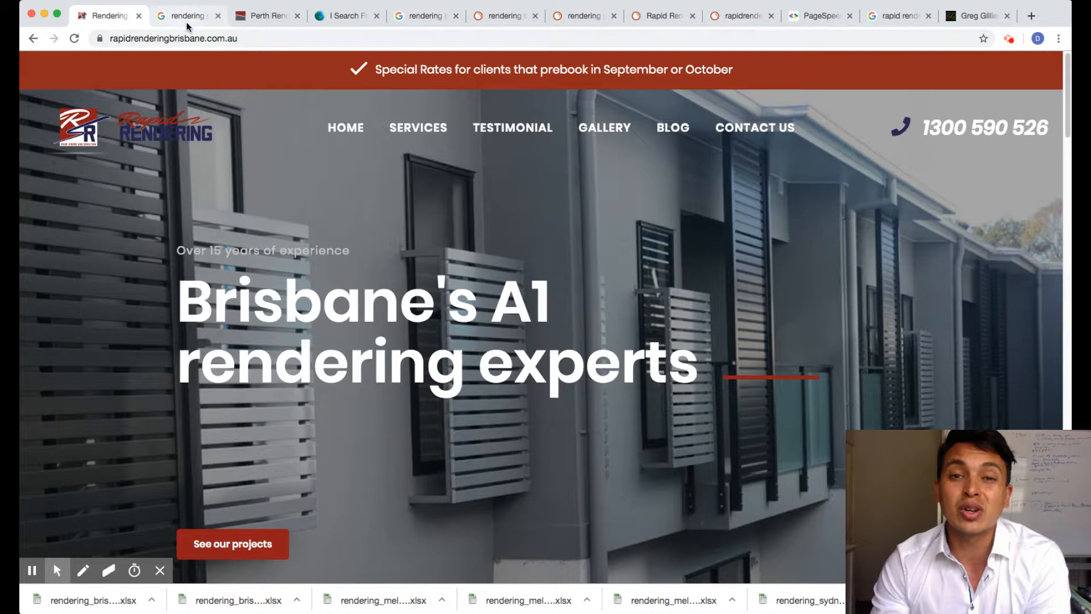
mouse_move(282, 86)
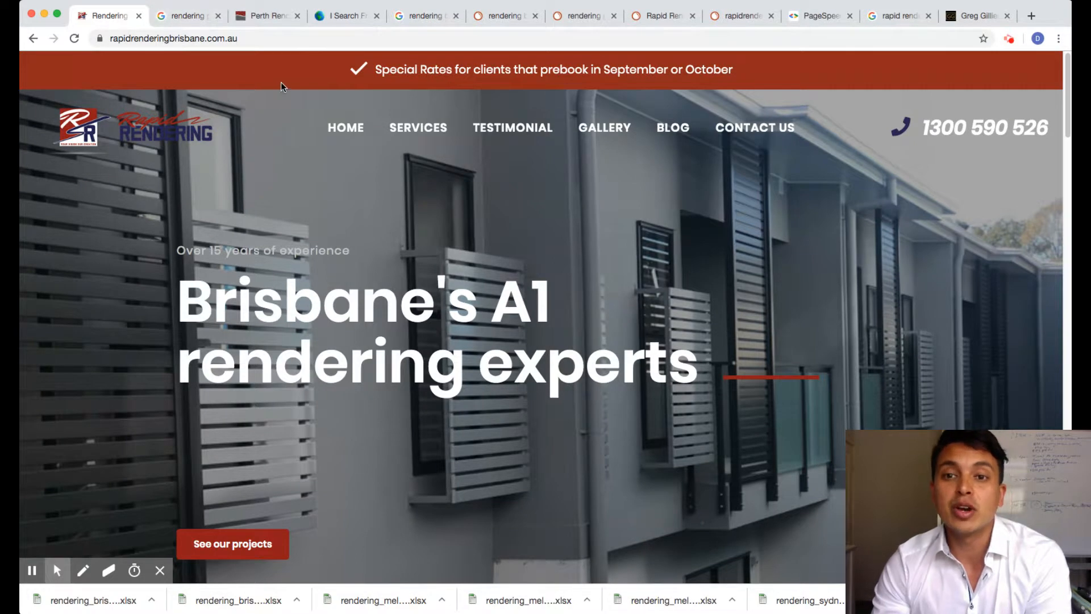
Scroll the Rapid Rendering Brisbane homepage down to its footer and back, then return to the 'rendering perth' results.
scroll(down, 3)
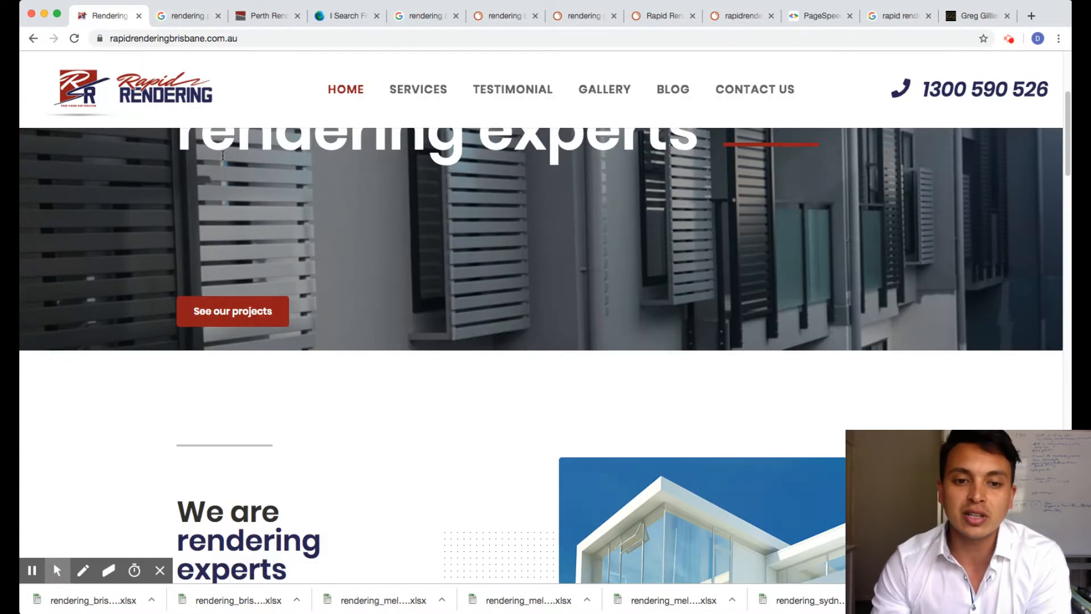
scroll(down, 3)
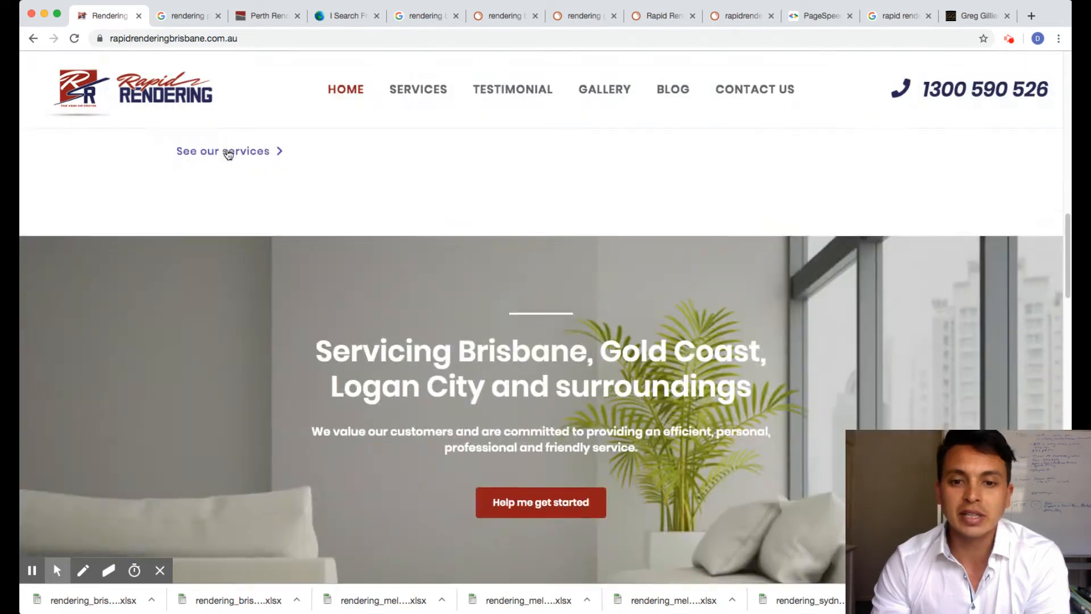
scroll(down, 3)
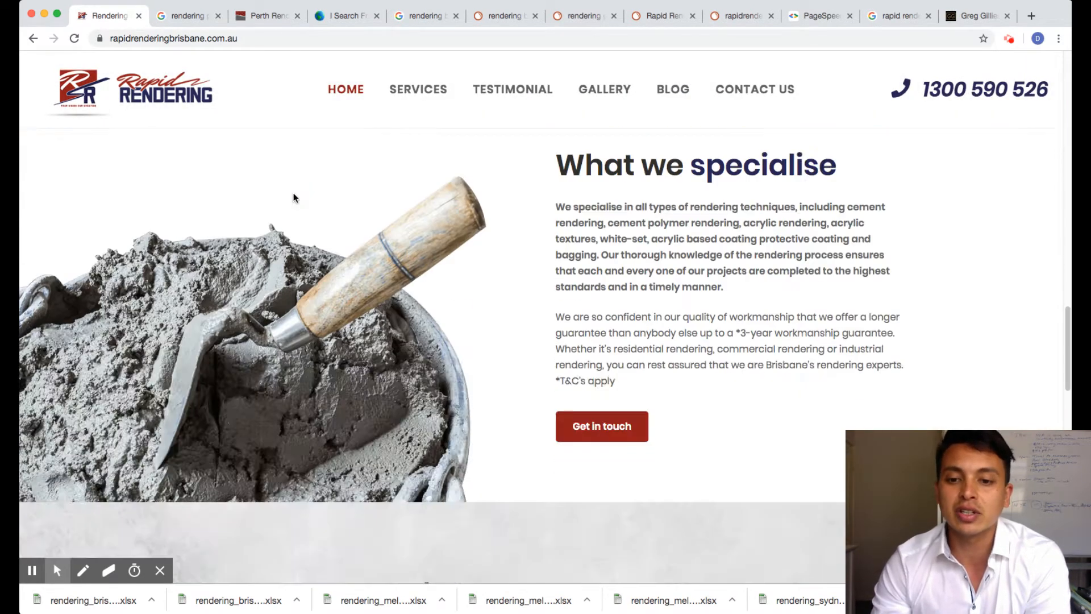
scroll(down, 3)
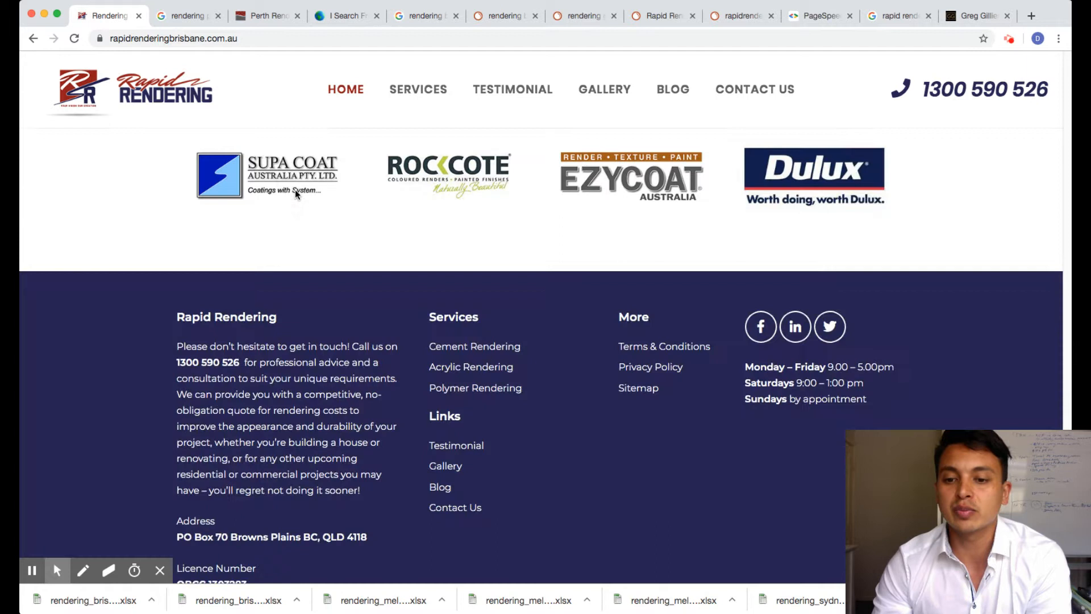
scroll(up, 3)
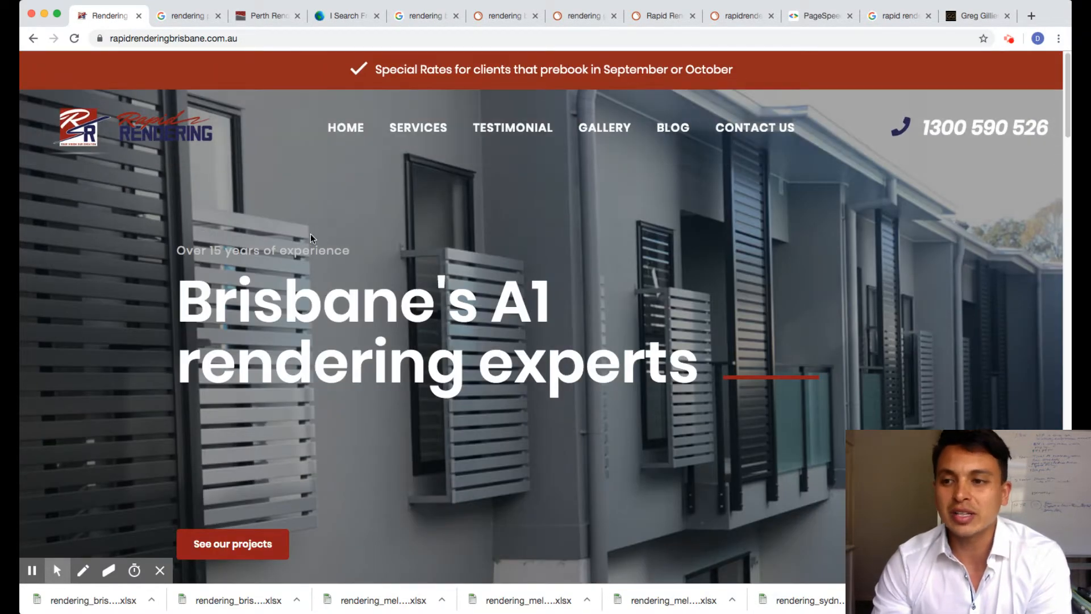
mouse_move(327, 225)
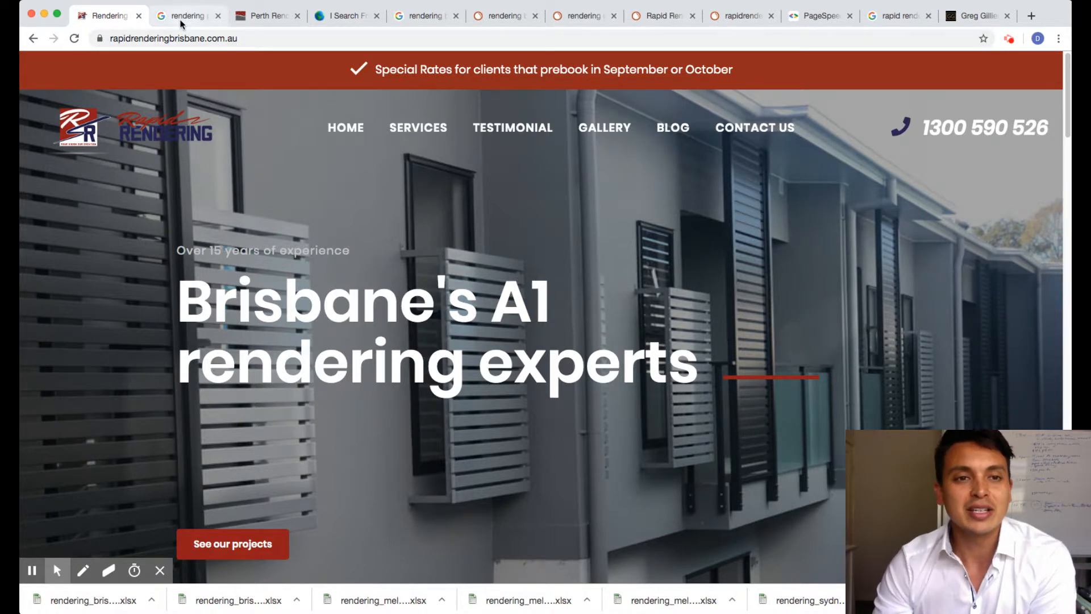
click(187, 15)
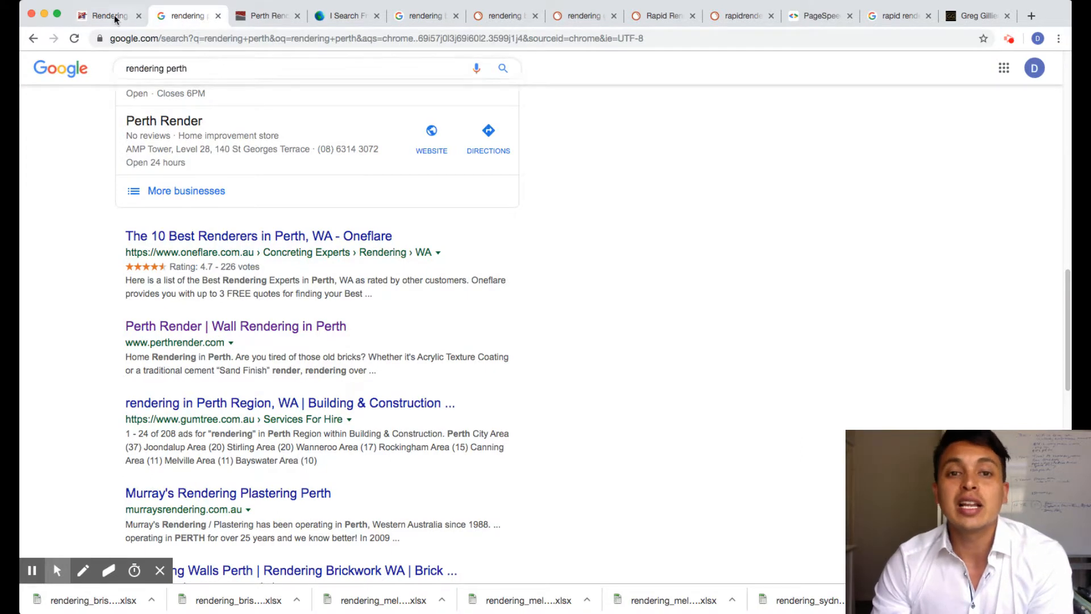
Move across the Rapid Rendering, Google and I Search From pages to the SEMrush 'rendering brisbane' overview.
click(108, 15)
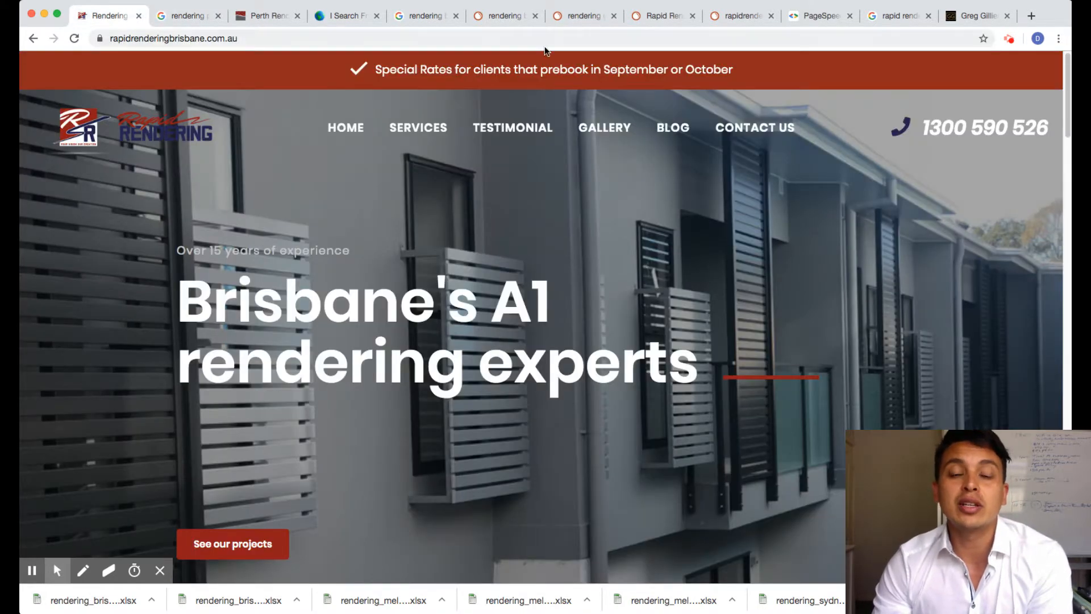
click(504, 15)
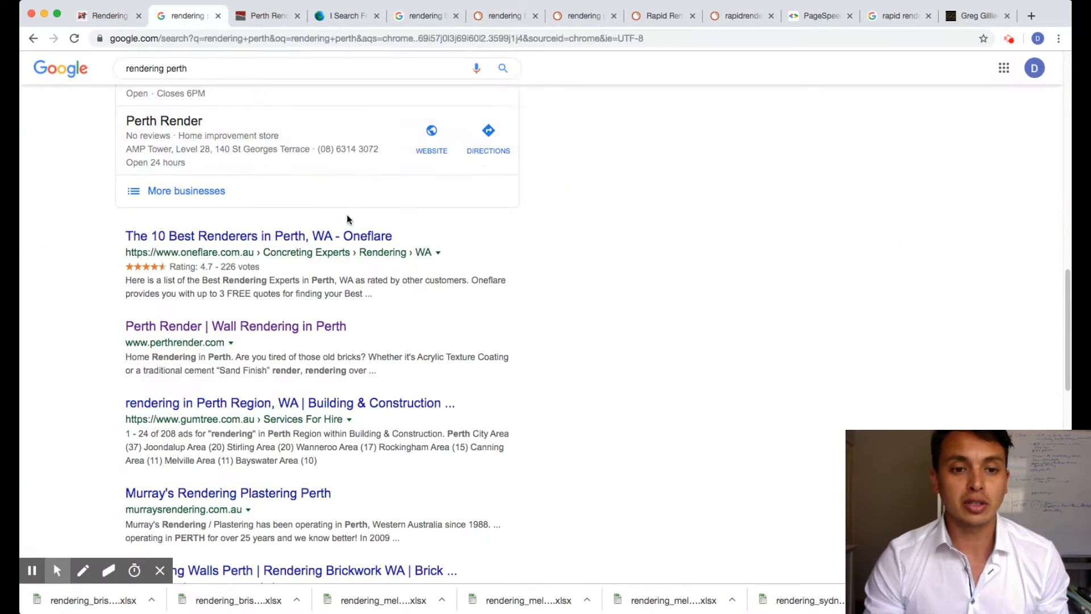
click(345, 15)
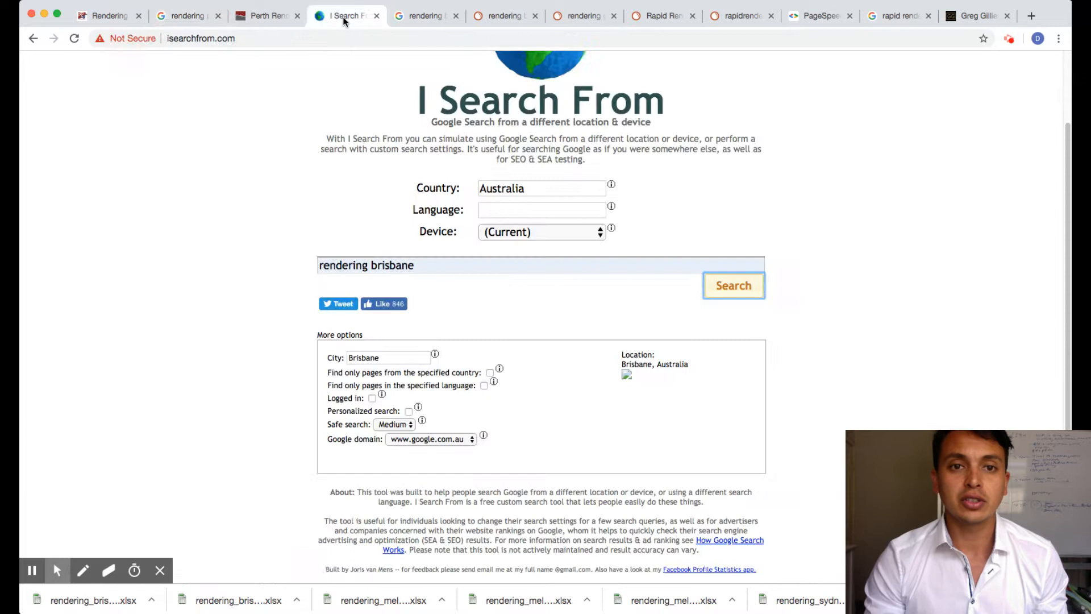
click(505, 15)
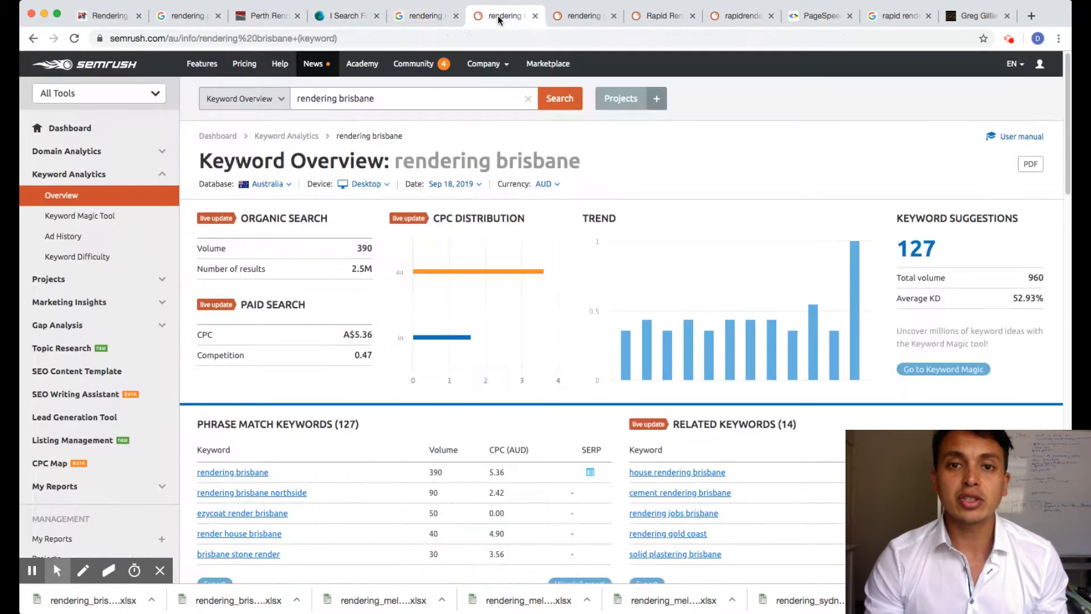
mouse_move(463, 271)
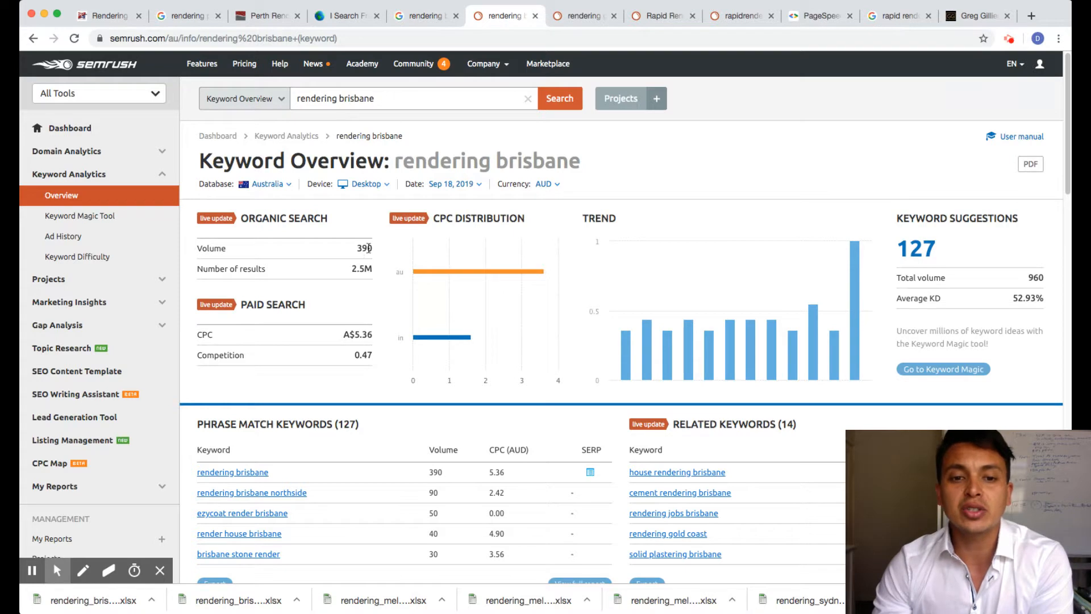
Scroll the 'rendering brisbane' keyword overview from volume and CPC down to the organic results led by scr-rendering.com.au.
scroll(down, 3)
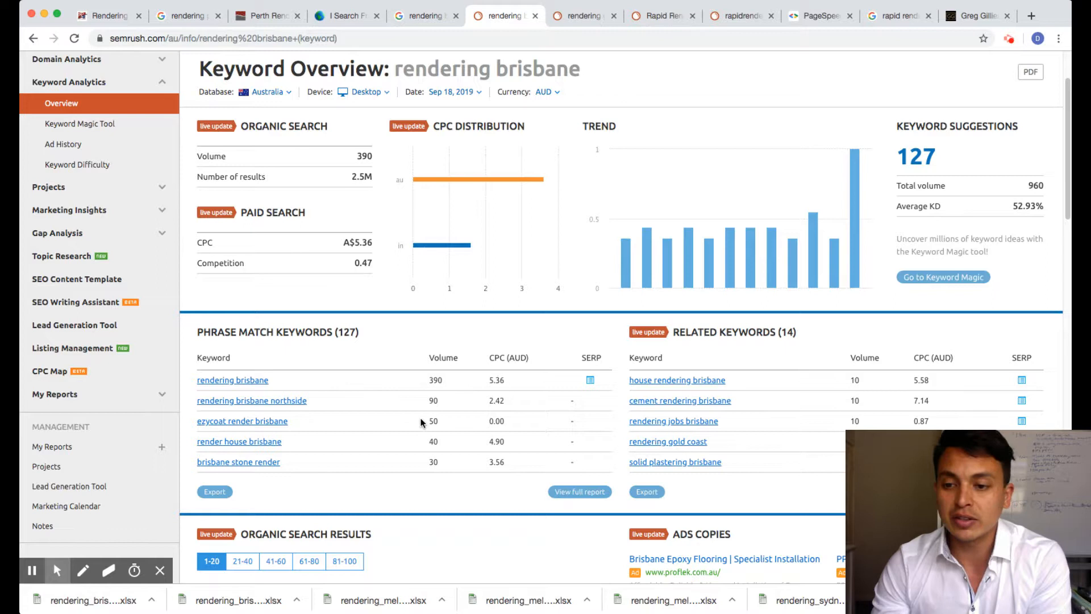
click(583, 15)
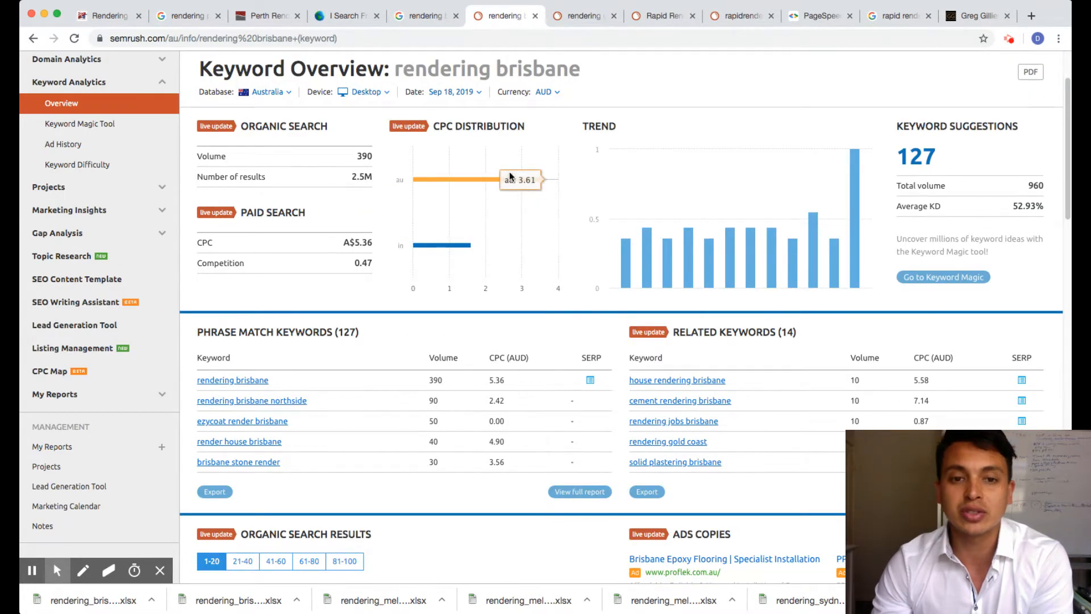
mouse_move(340, 163)
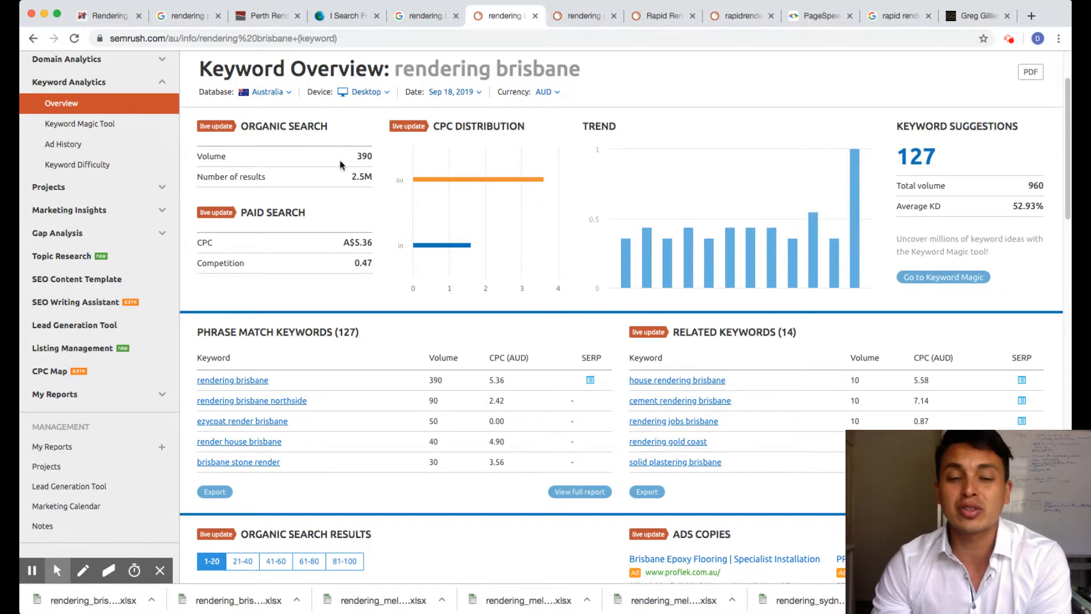
scroll(down, 3)
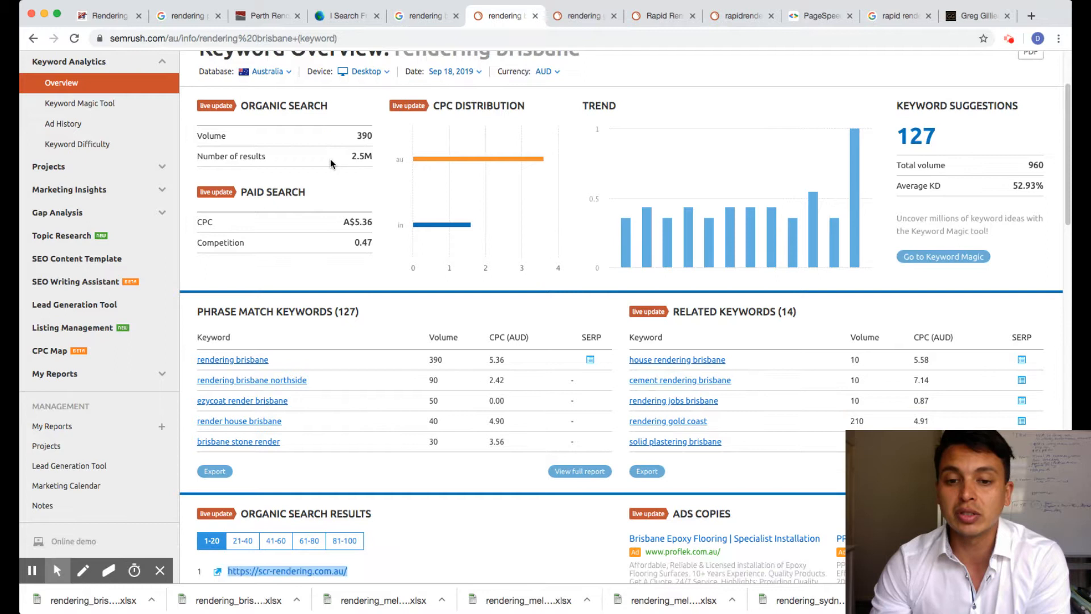
scroll(down, 3)
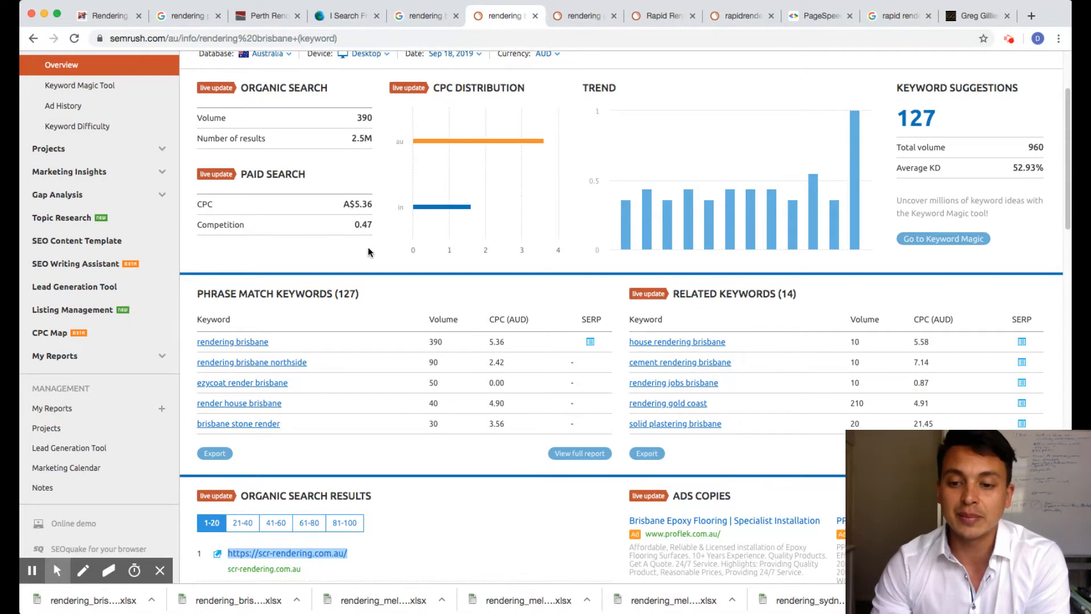
scroll(down, 3)
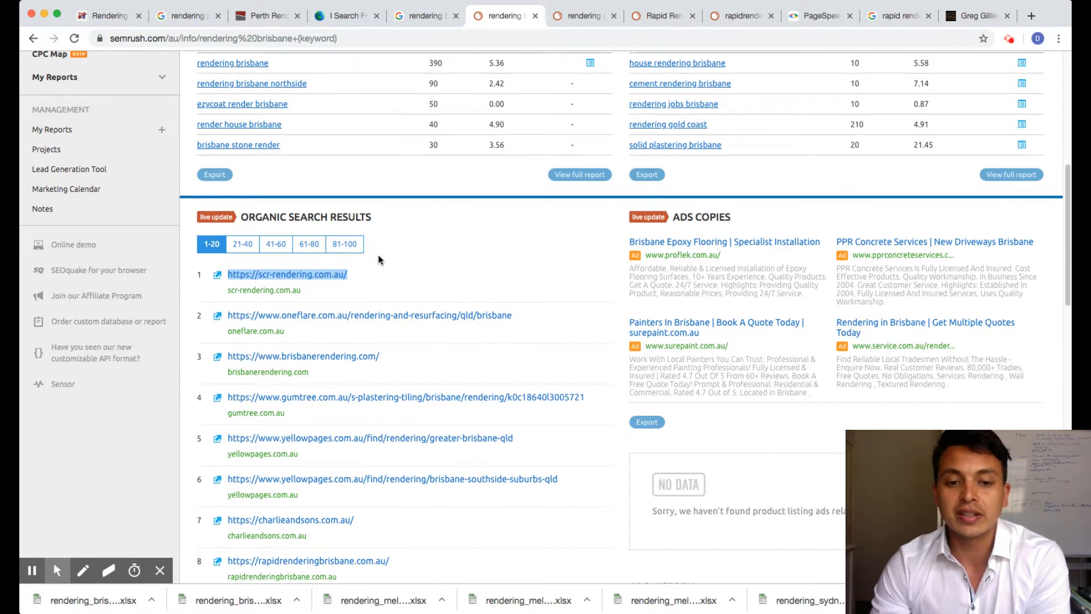
scroll(down, 3)
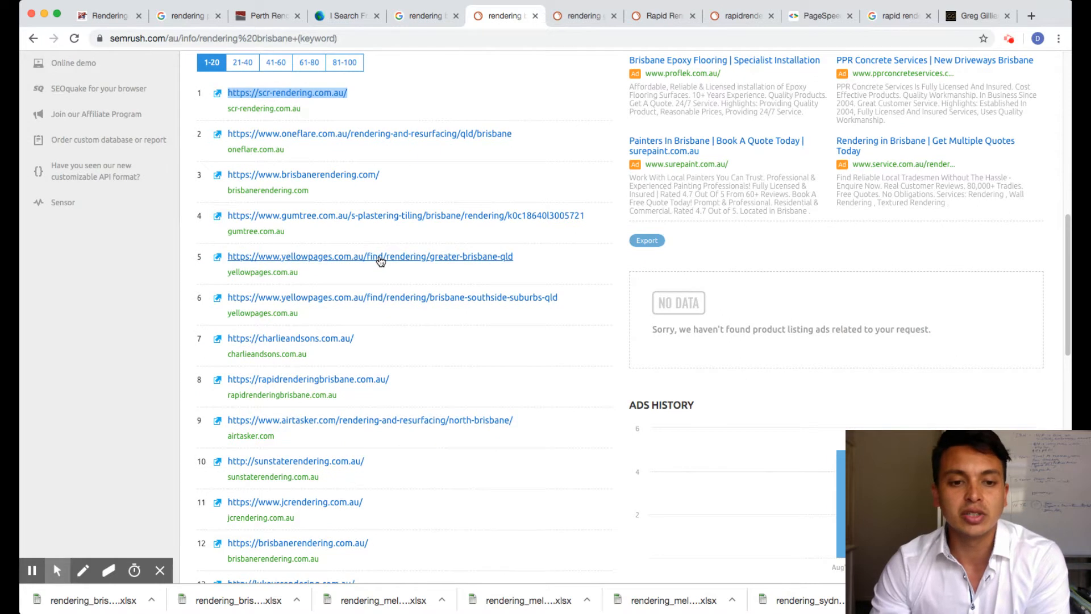
mouse_move(406, 245)
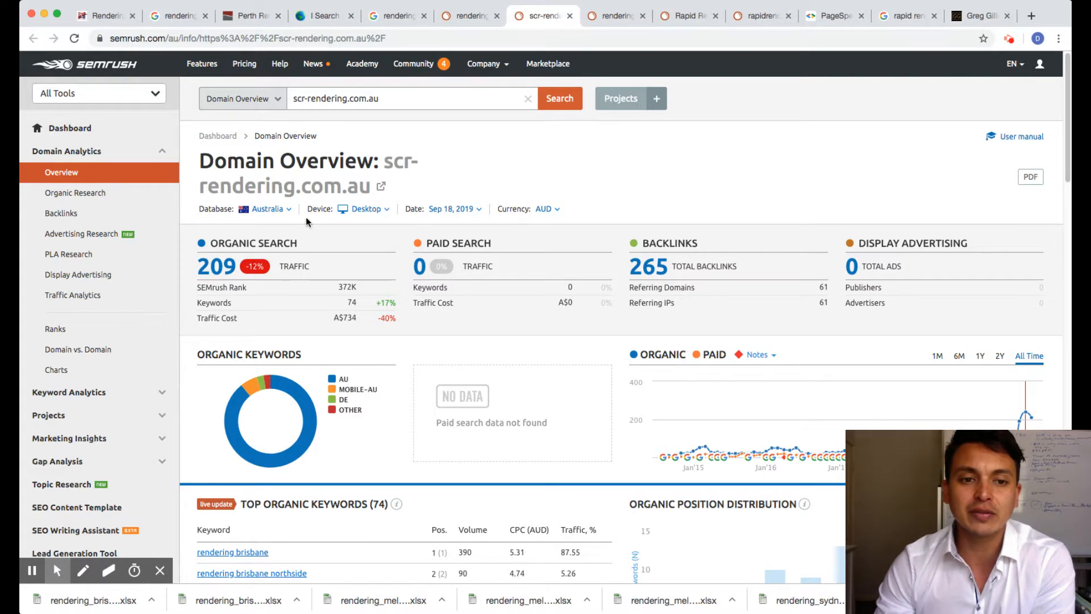
Scroll the scr-rendering.com.au Domain Overview showing 209 organic traffic and 265 backlinks.
scroll(down, 3)
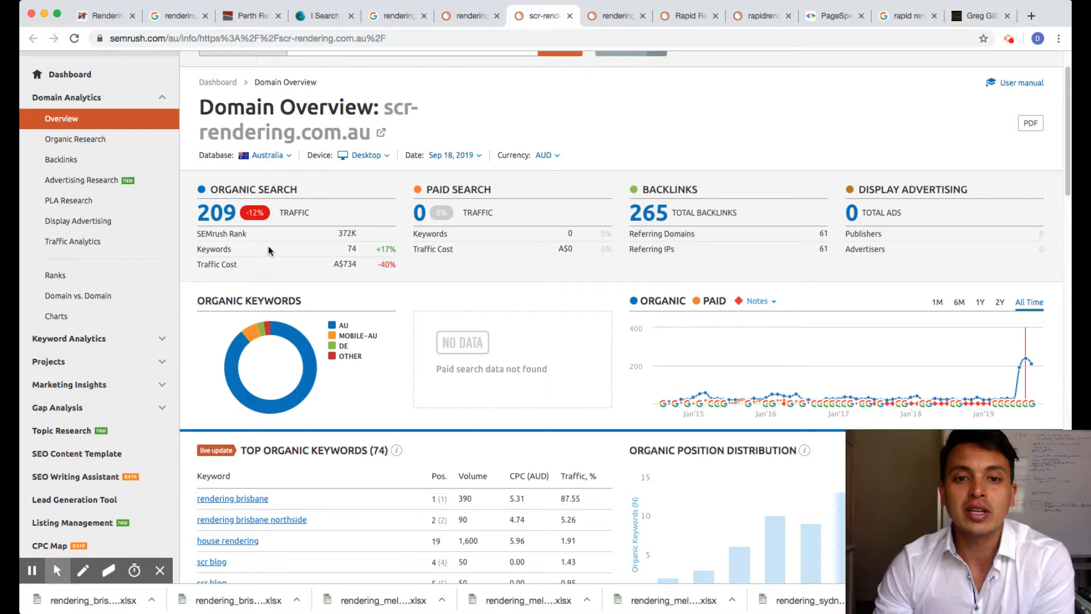
mouse_move(264, 249)
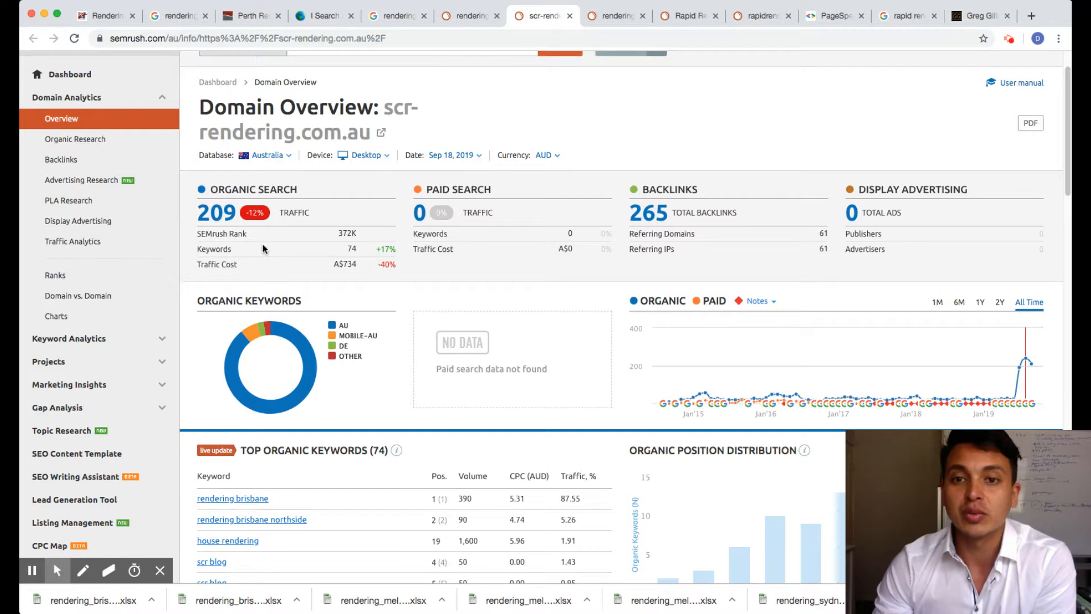
mouse_move(290, 248)
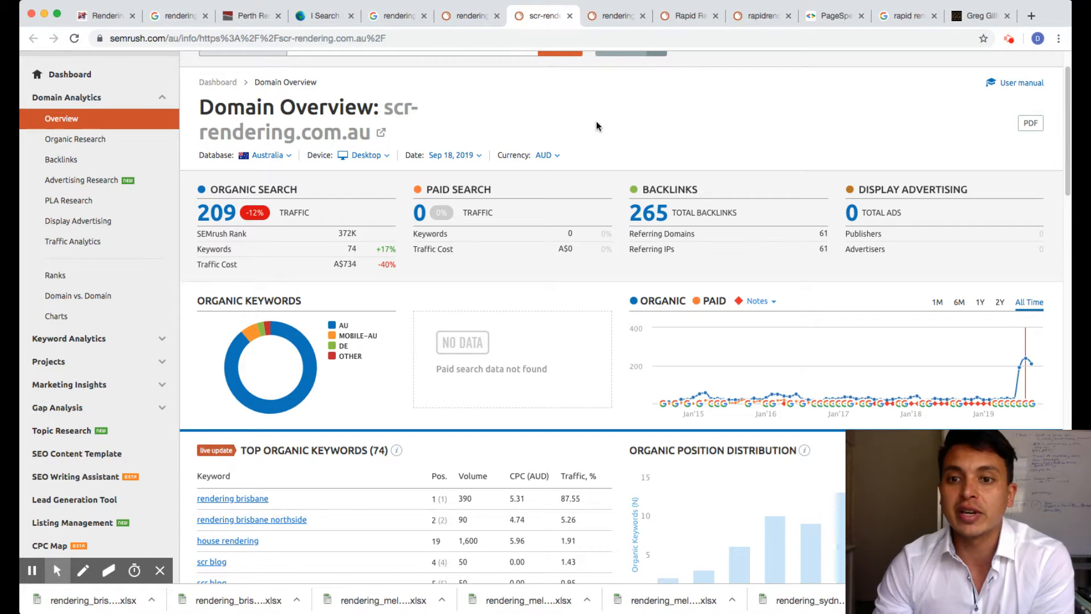
mouse_move(613, 131)
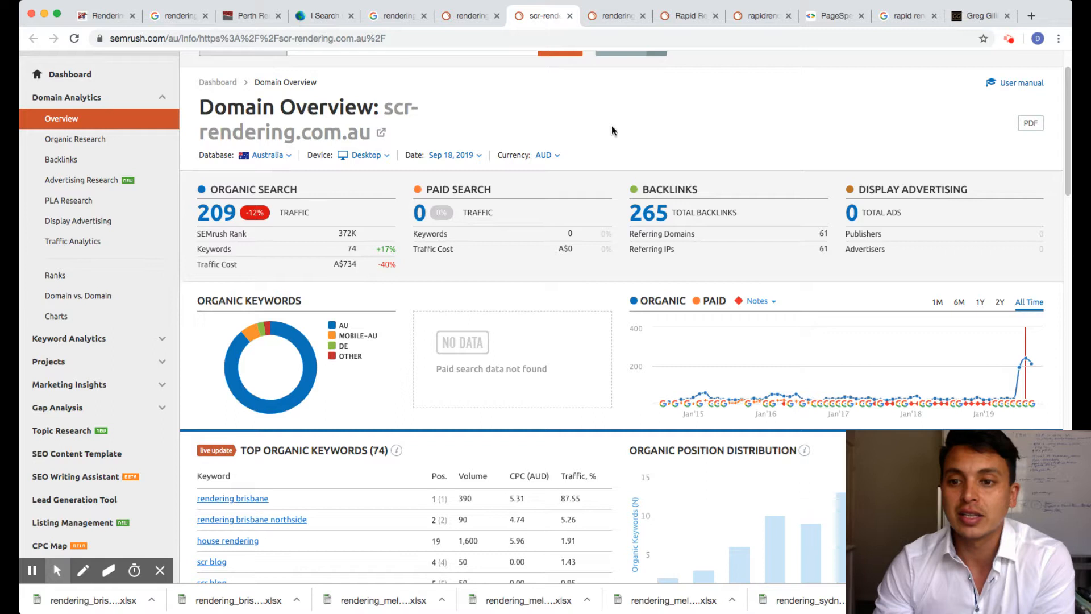
mouse_move(618, 134)
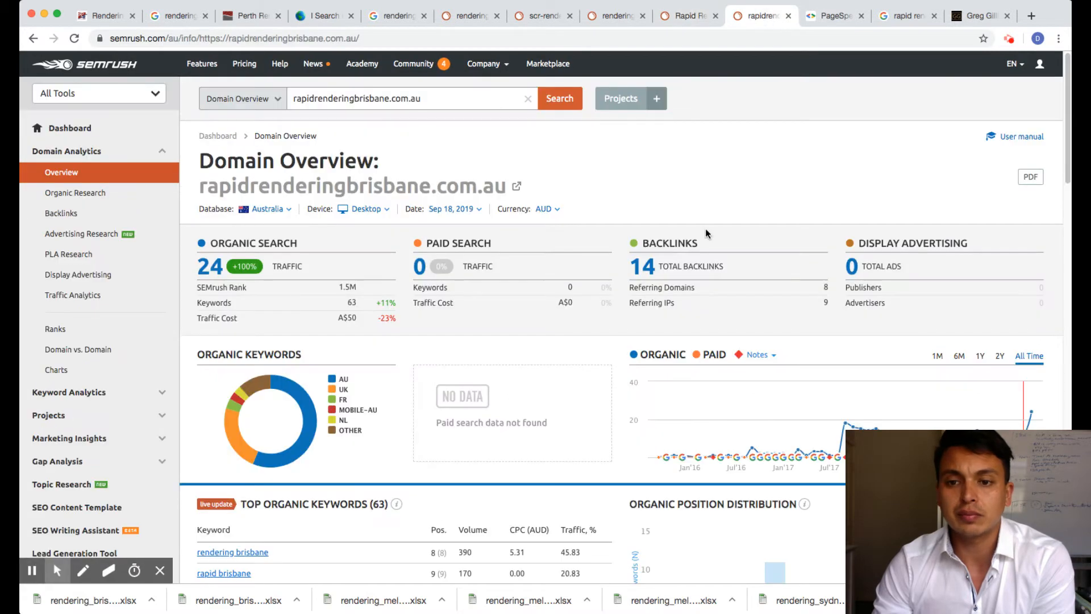
scroll(down, 3)
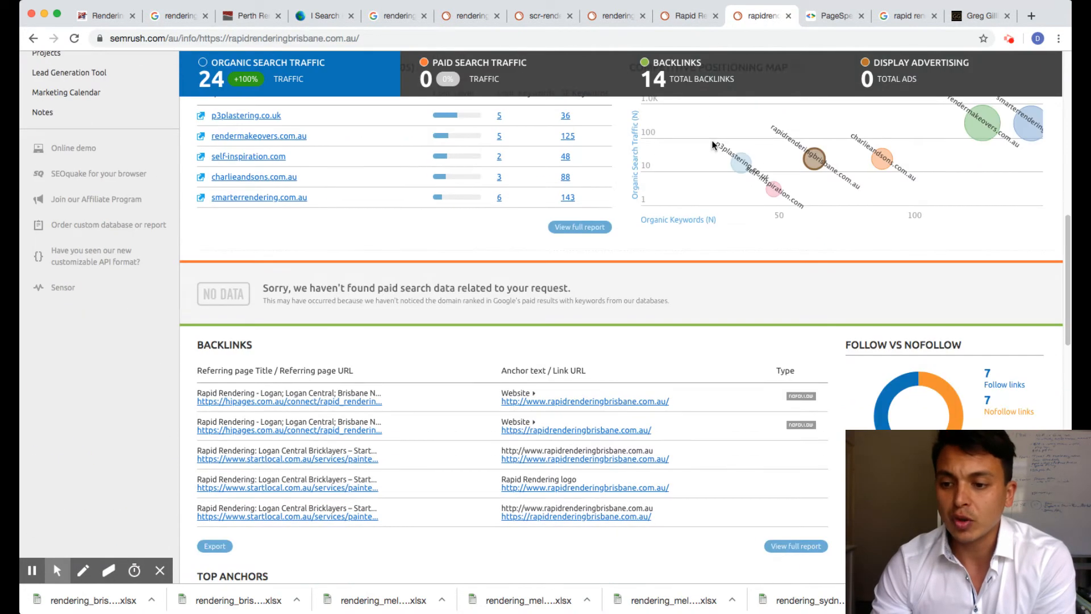
mouse_move(802, 317)
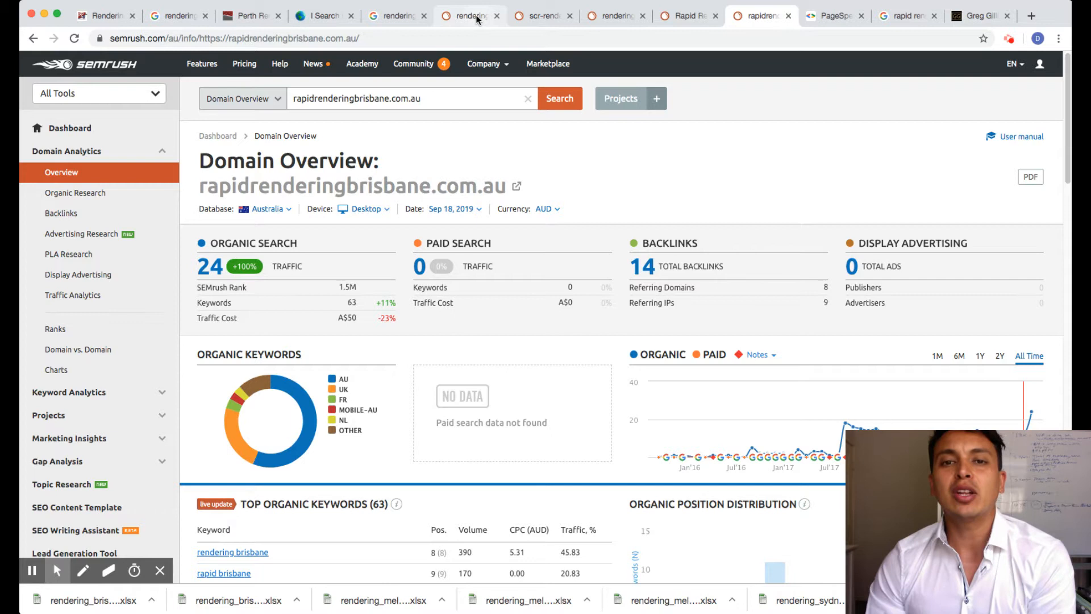
Show Google's 'rendering brisbane' results and scroll past the Rapid Rendering ad and map pack into organic results.
click(397, 14)
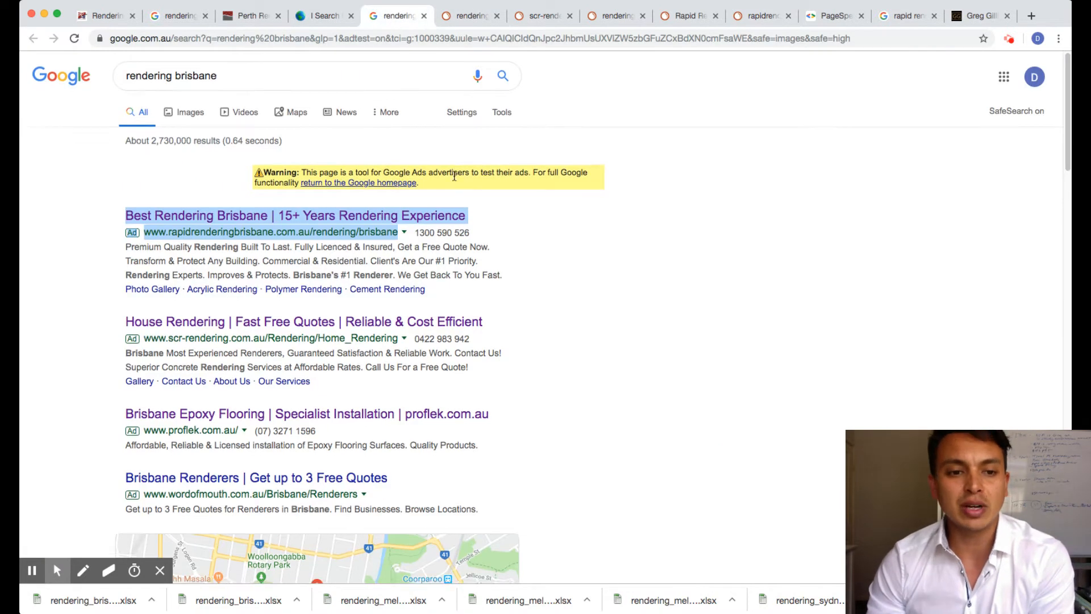
scroll(down, 3)
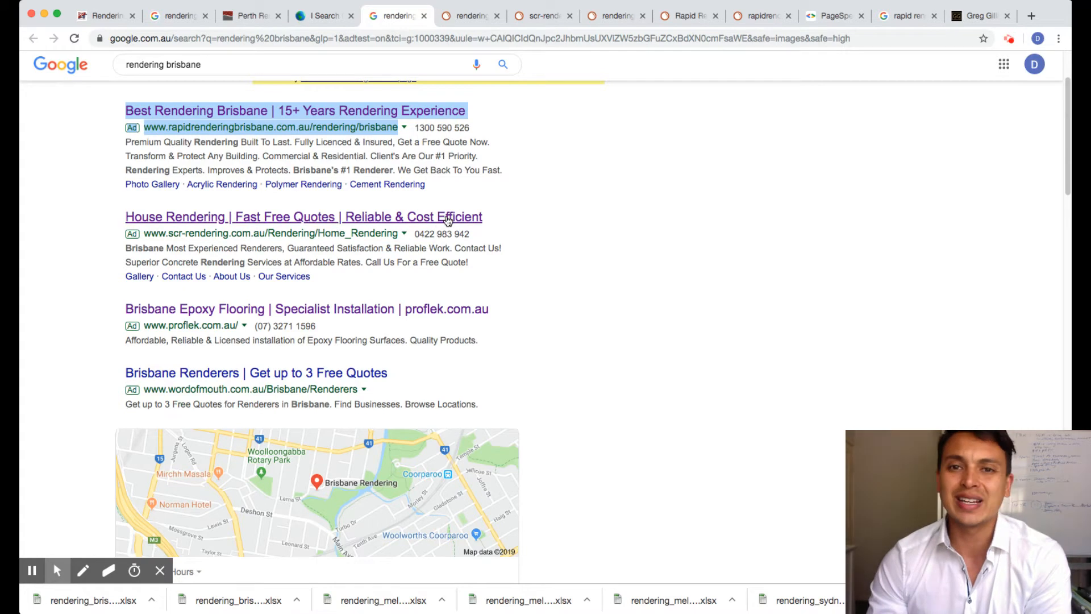
mouse_move(329, 426)
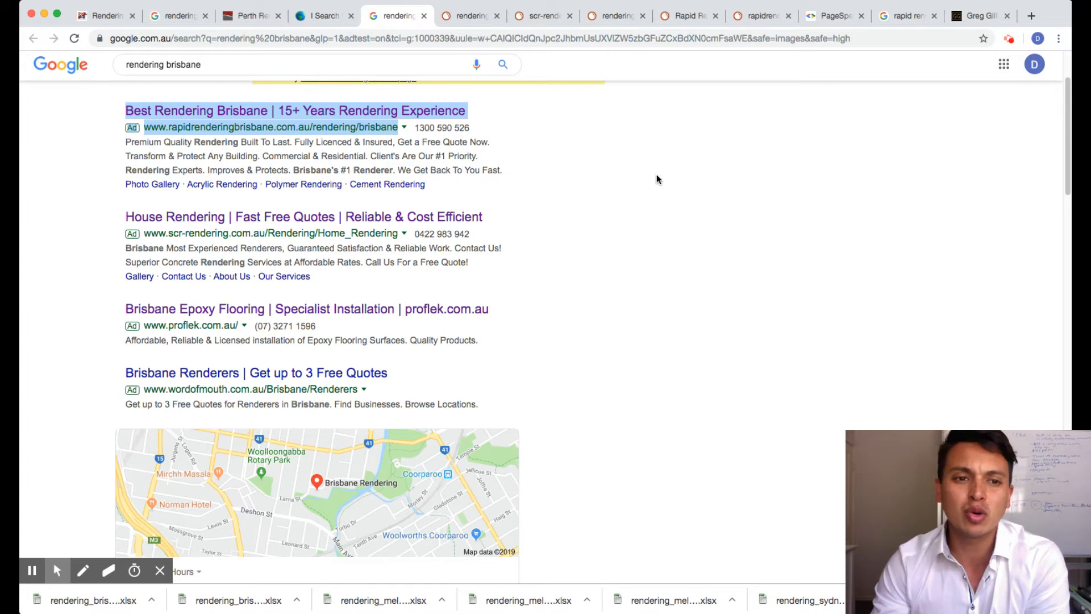
mouse_move(394, 216)
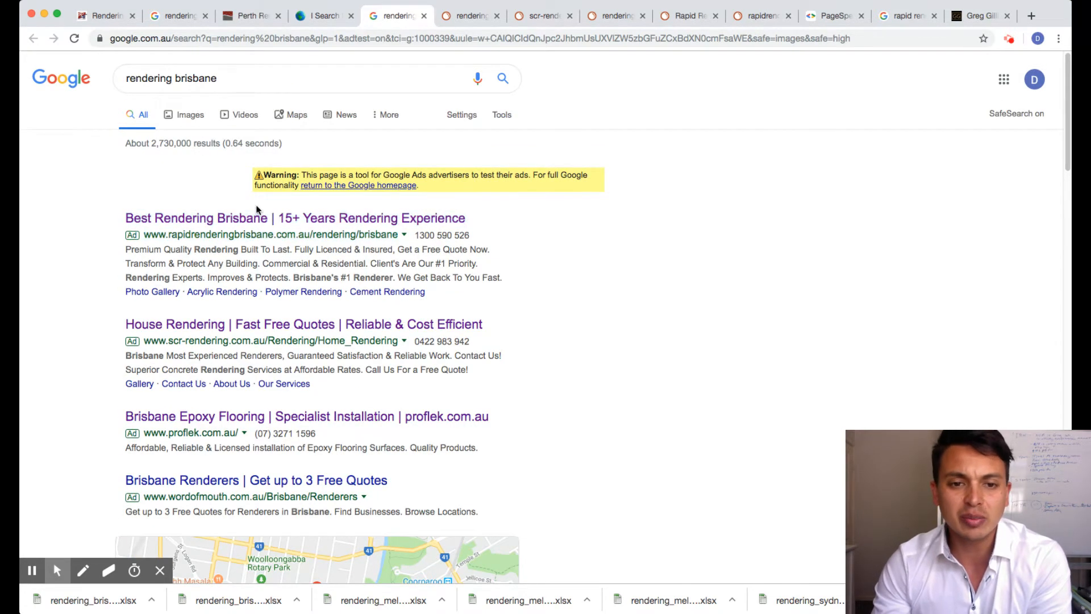
scroll(down, 3)
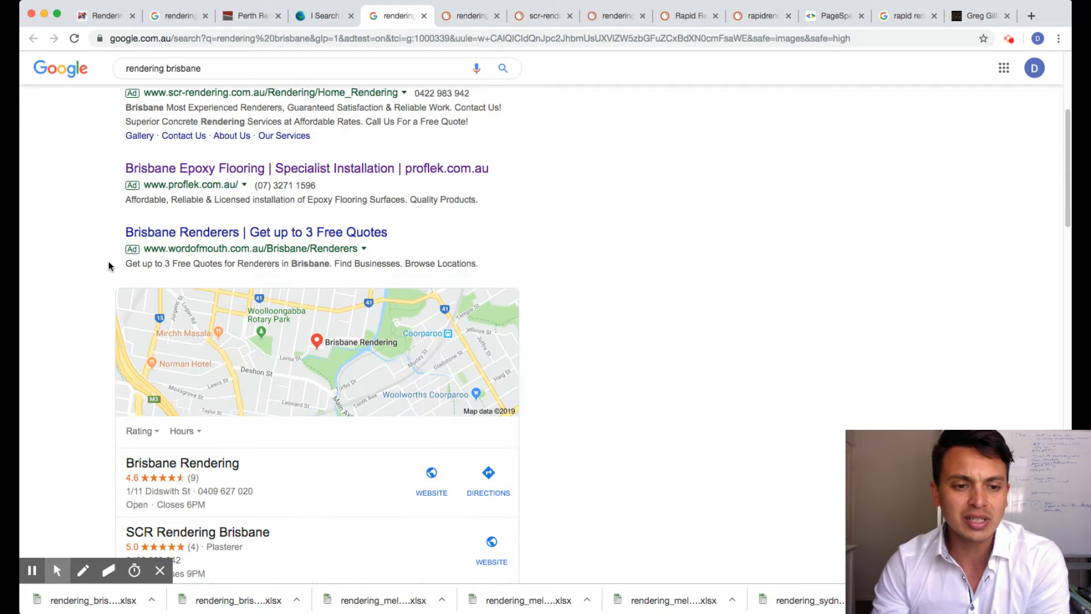
scroll(down, 3)
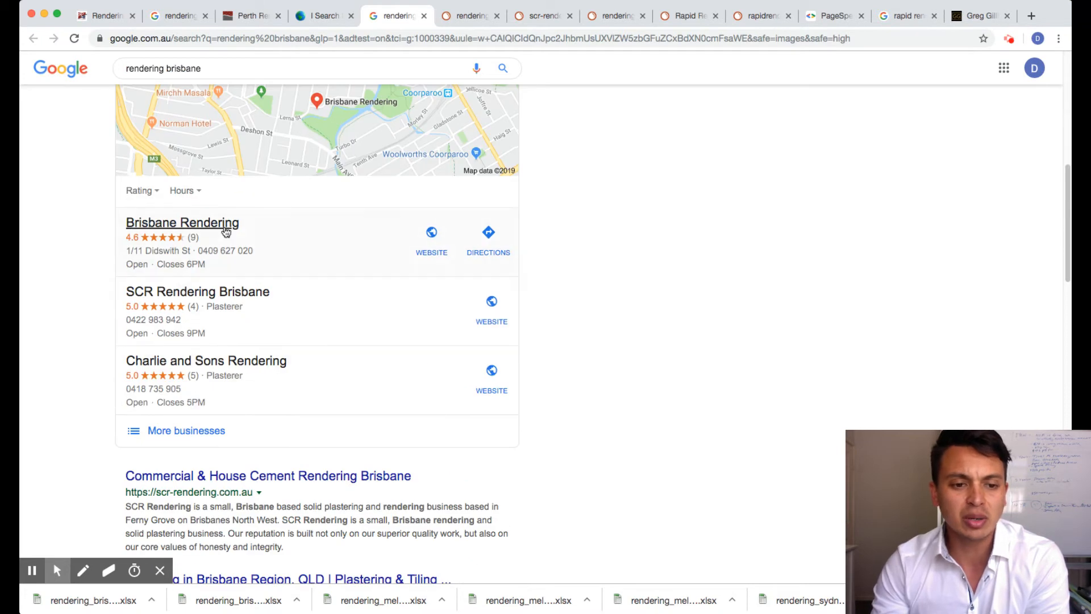
scroll(down, 3)
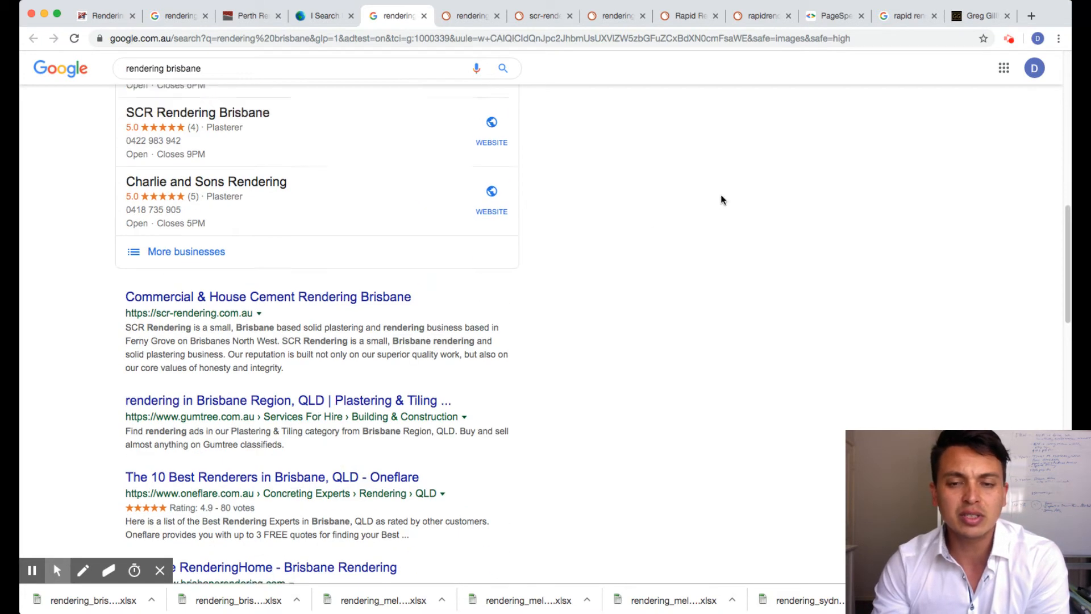
Return to the scr-rendering.com.au Domain Overview and scroll through its top organic keywords and main competitors.
click(466, 15)
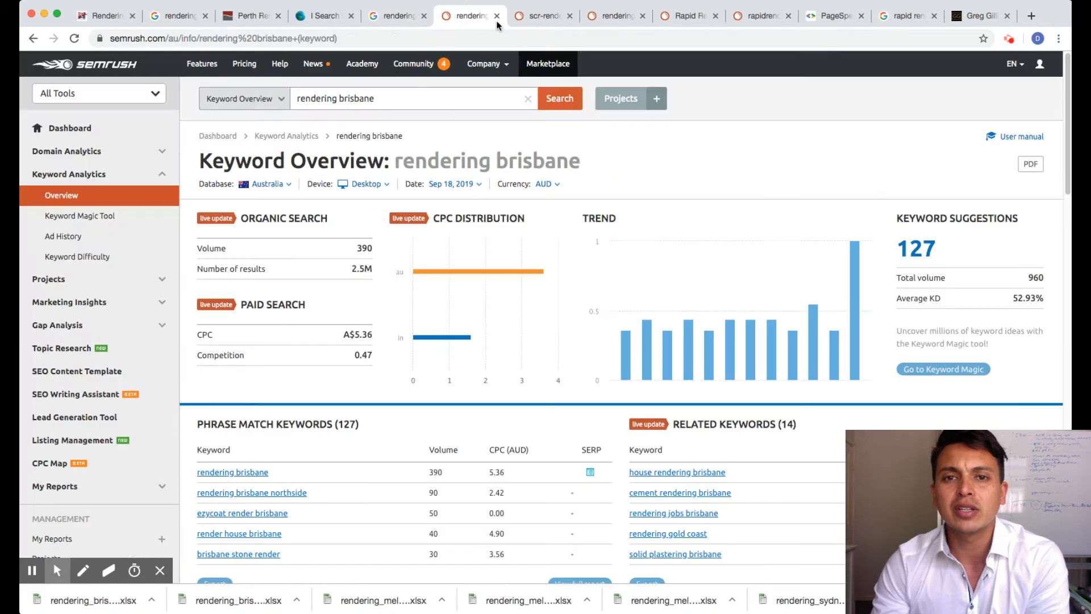
click(539, 15)
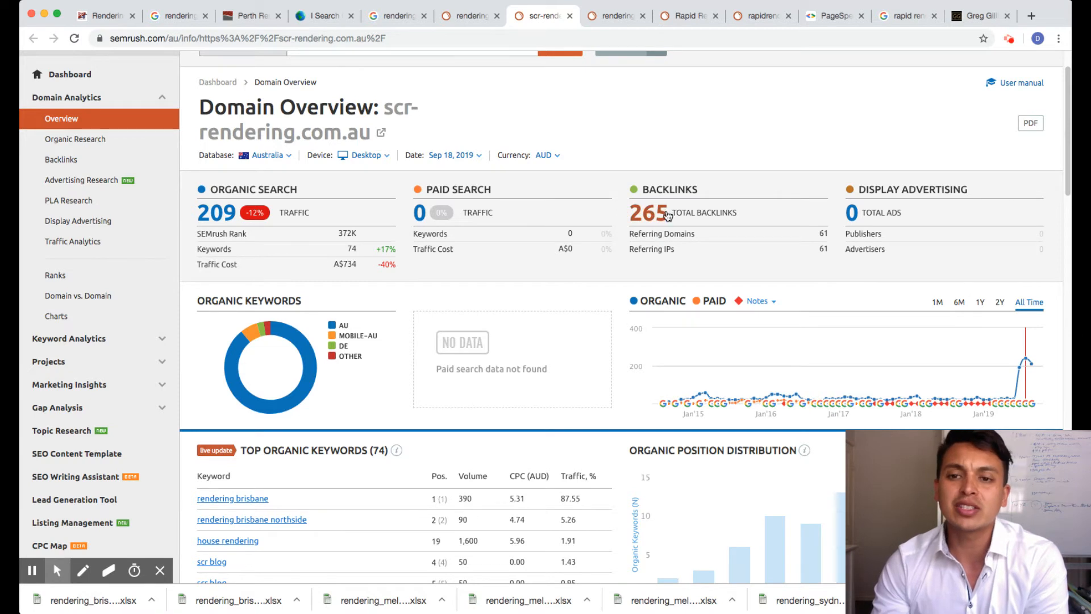
scroll(down, 3)
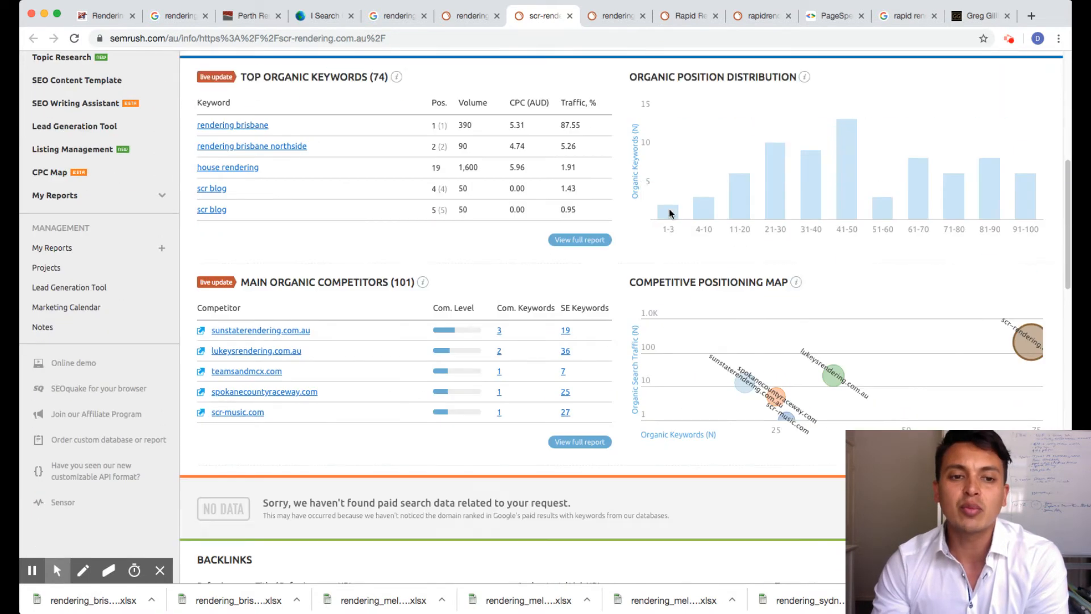
scroll(down, 3)
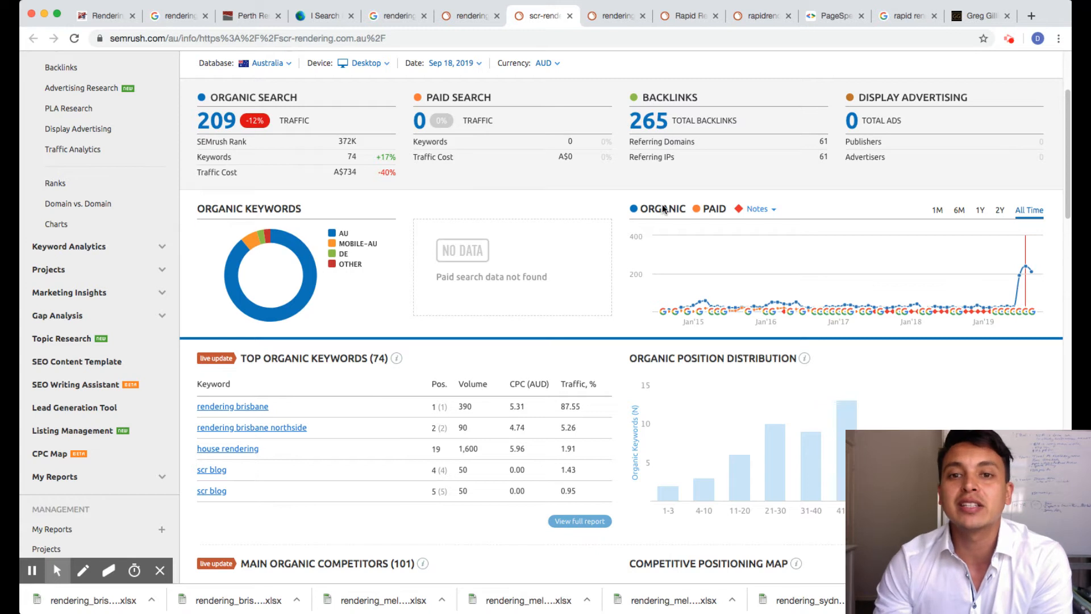
scroll(down, 3)
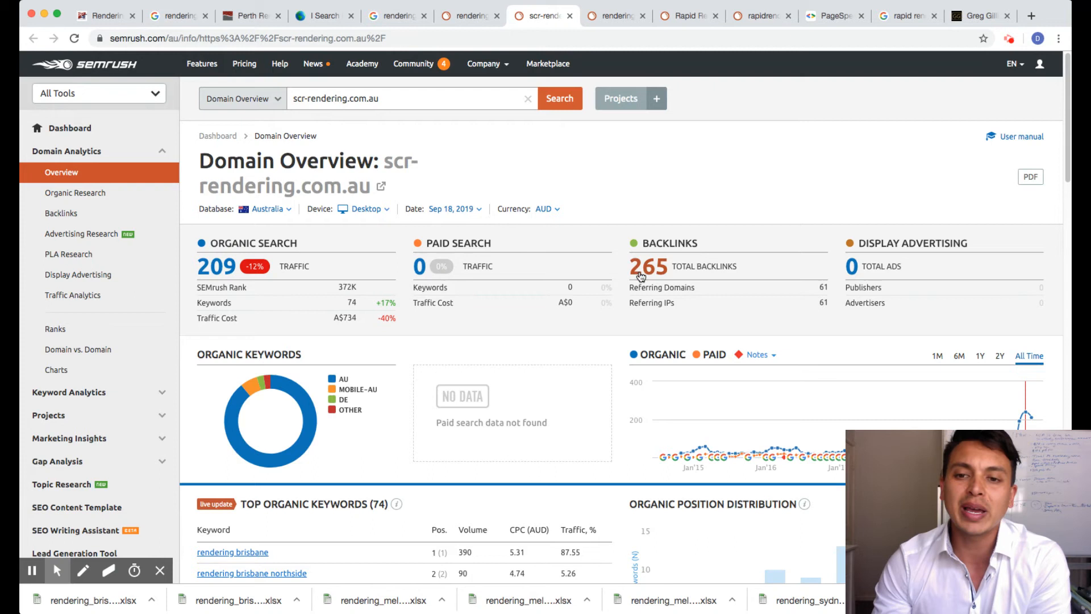
Compare rapidrenderingbrisbane.com.au's PageSpeed scores: 66 on mobile versus 86 on desktop.
click(834, 15)
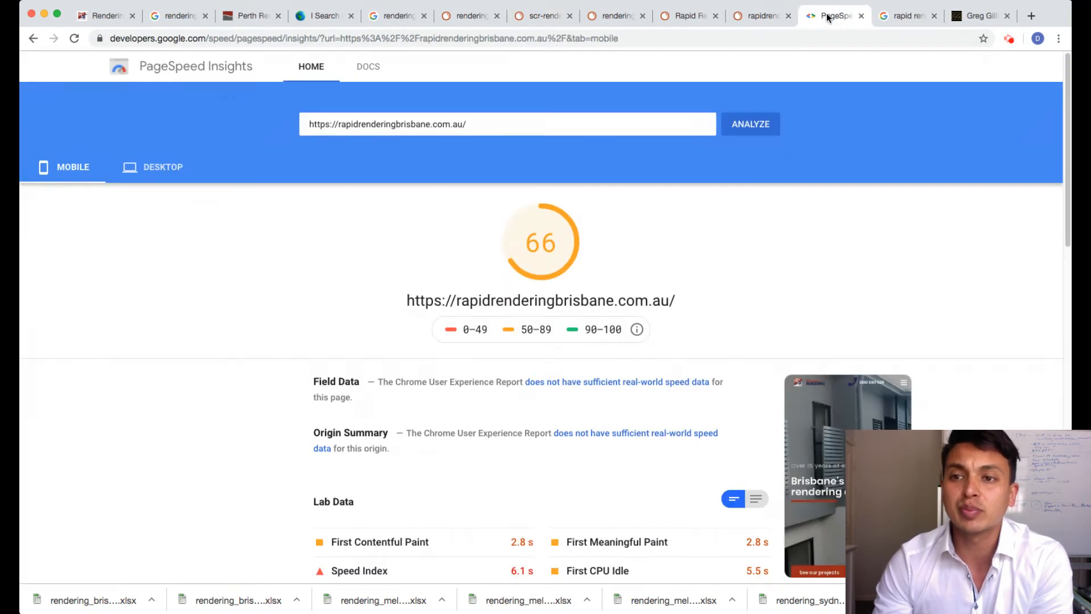
click(162, 167)
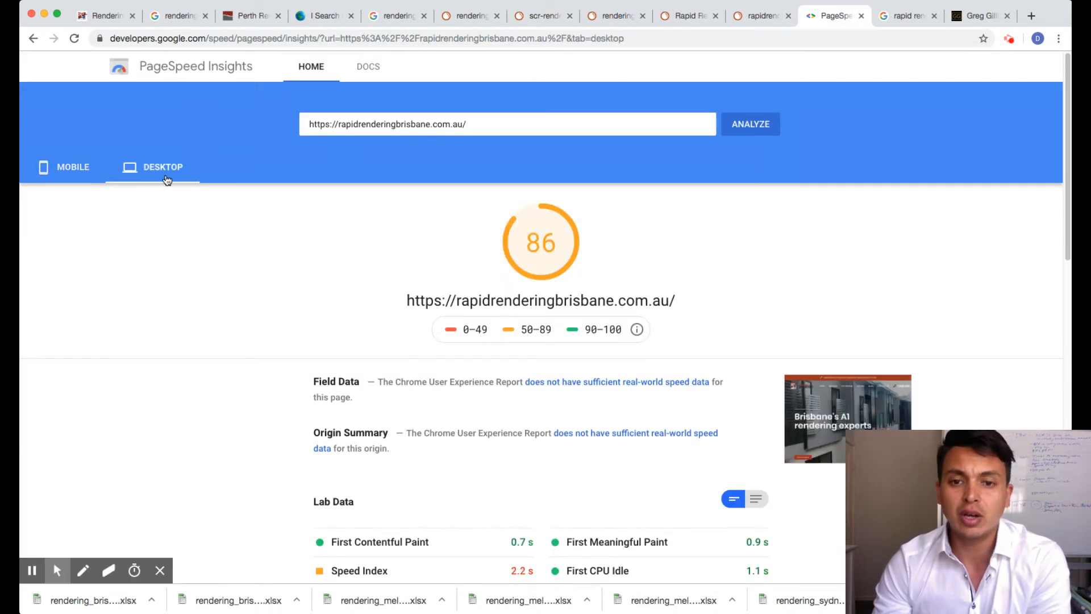
click(73, 166)
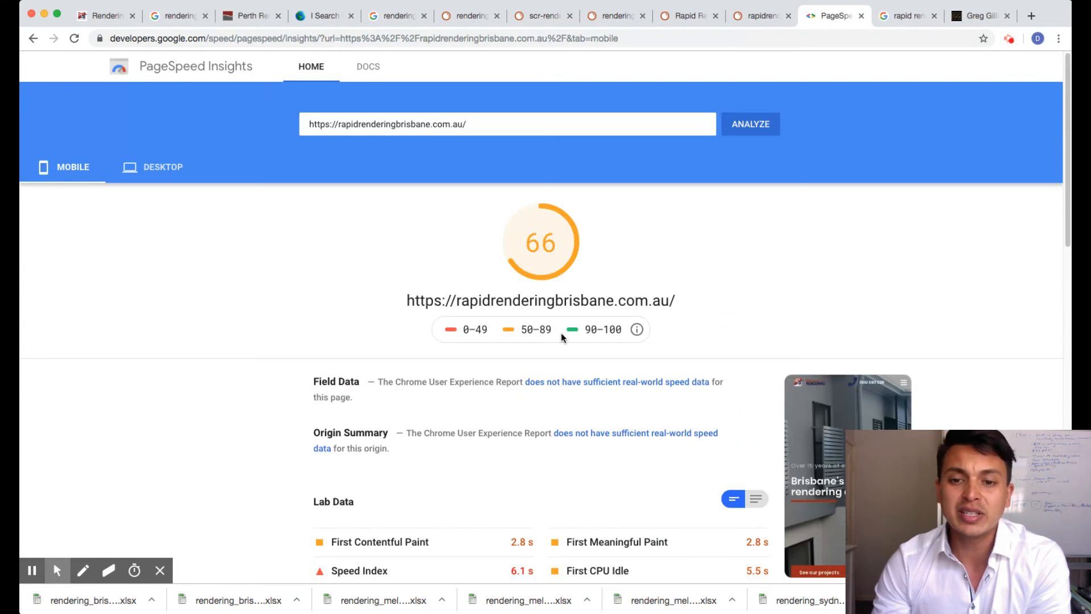
scroll(down, 3)
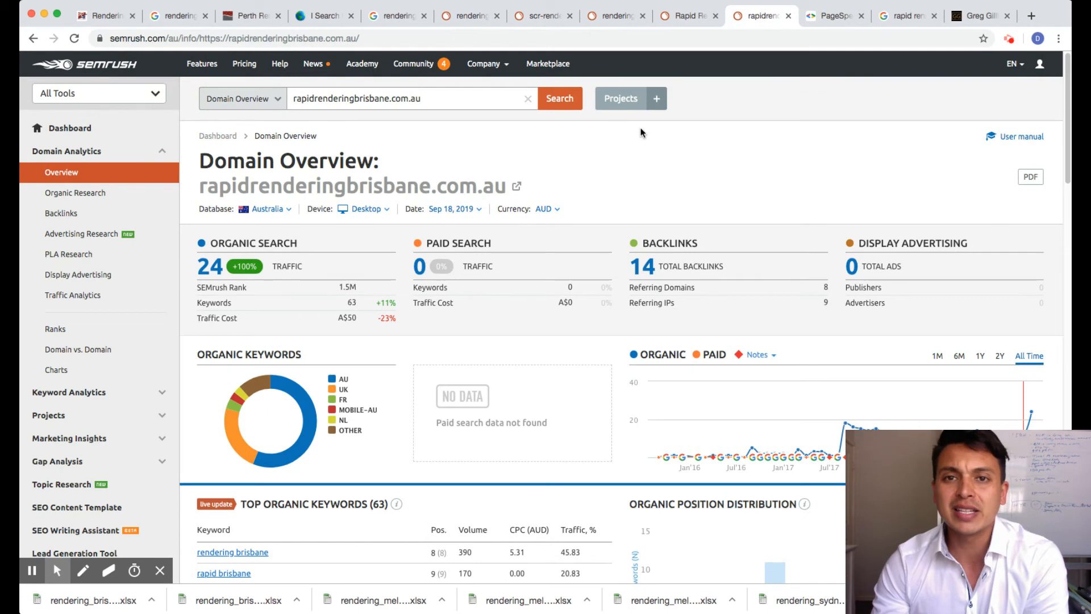
mouse_move(626, 172)
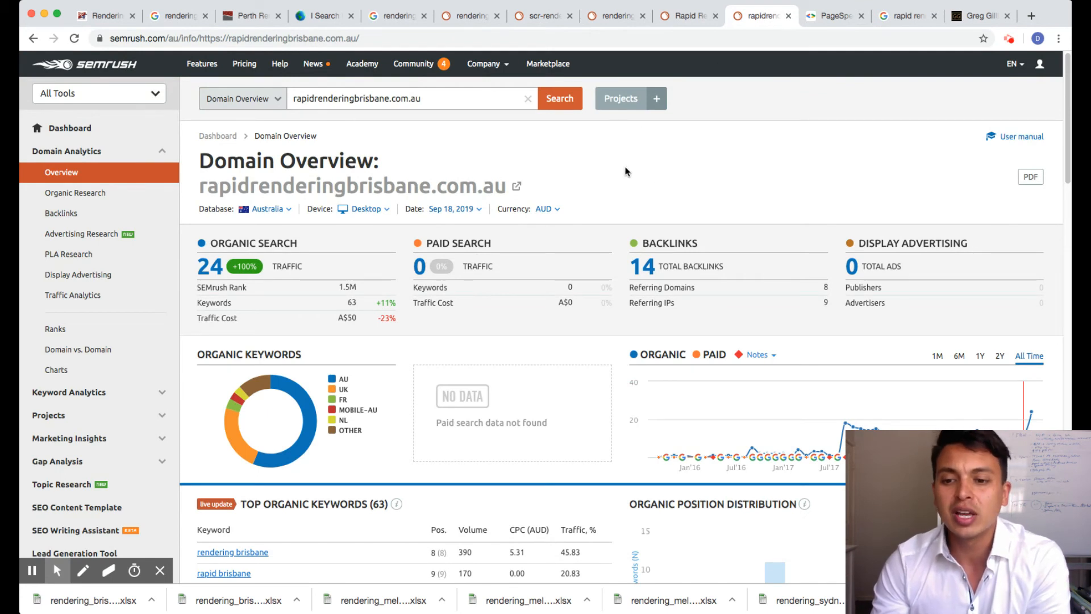